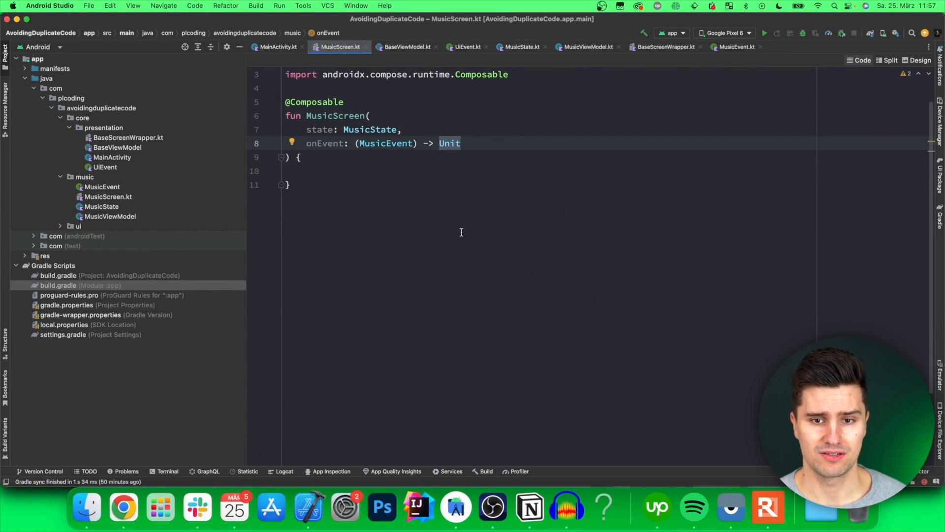
mouse_move(463, 275)
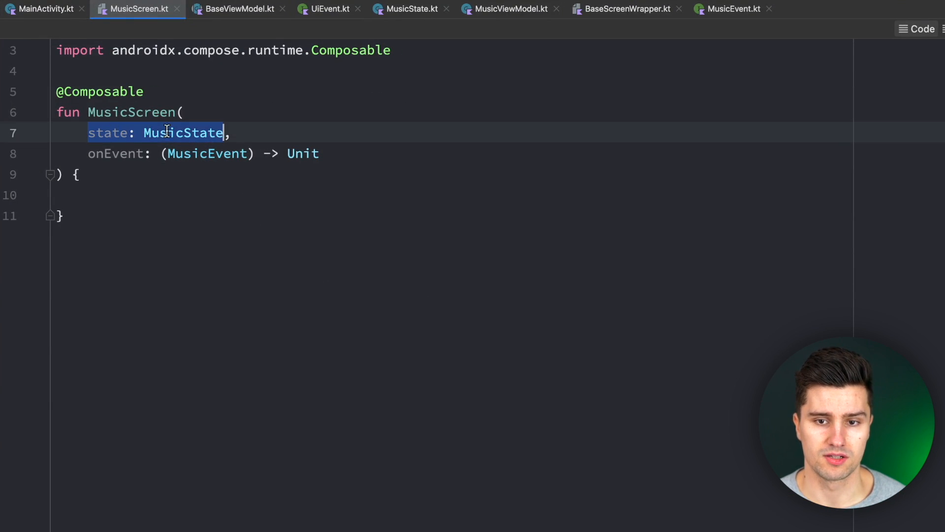
- Review songNames in MusicState, then highlight the SelectSongName event in MusicEvent
left_click(412, 9)
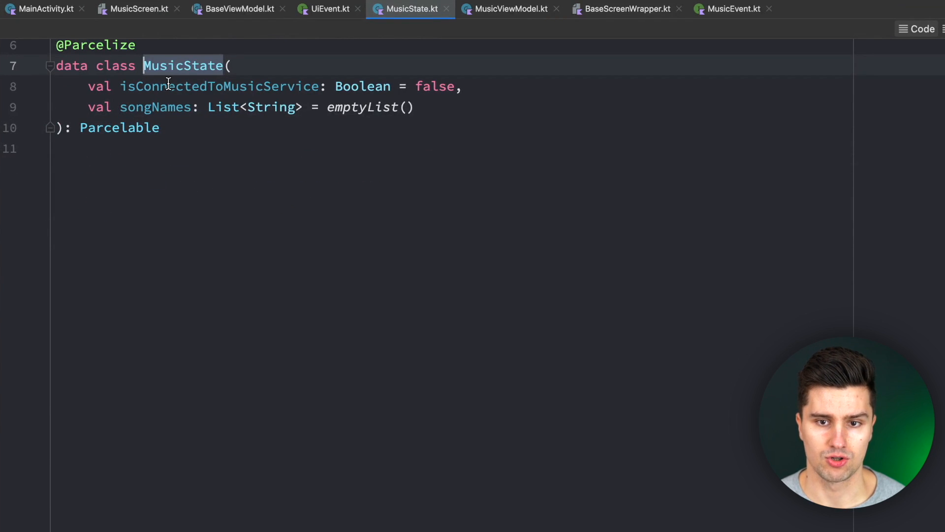
double_click(219, 86)
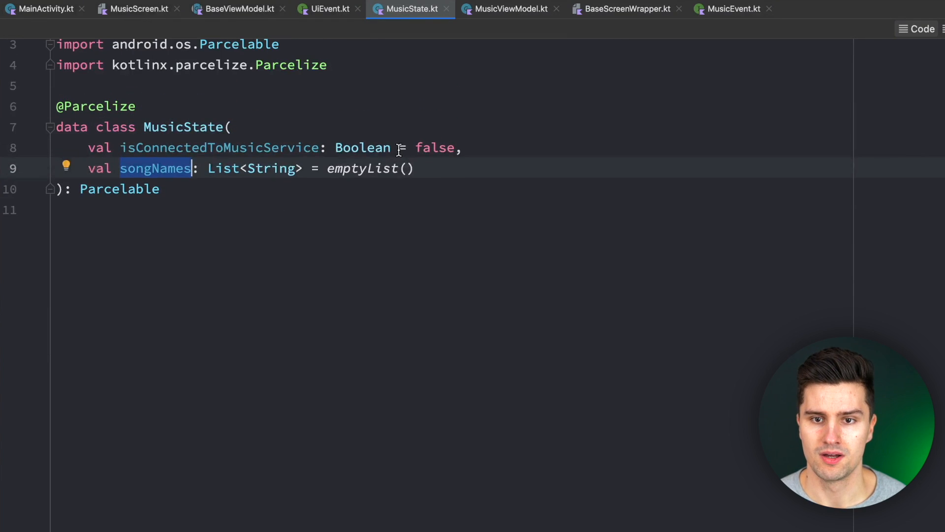
left_click(138, 9)
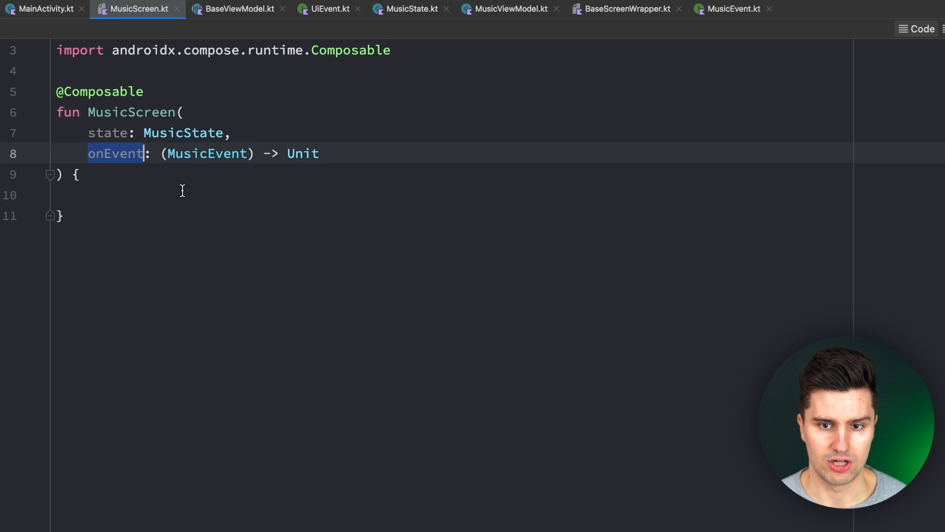
mouse_move(207, 153)
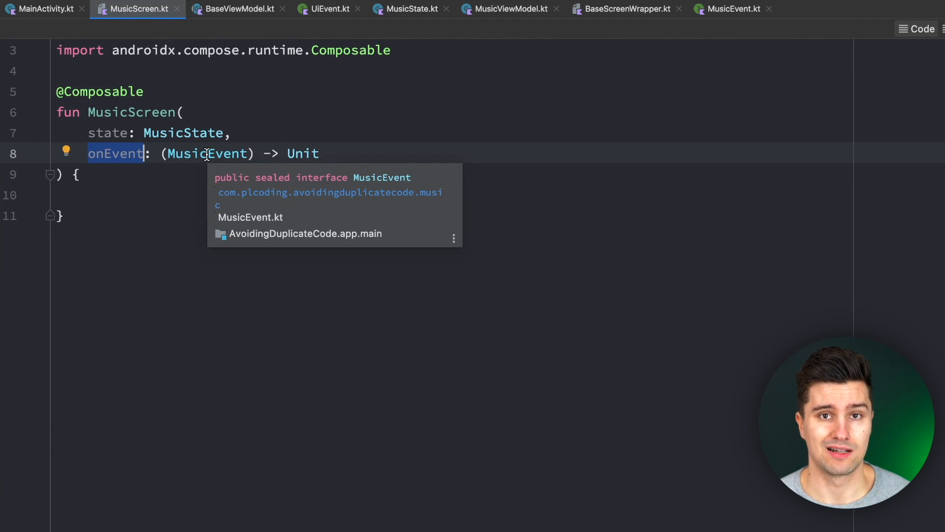
mouse_move(208, 153)
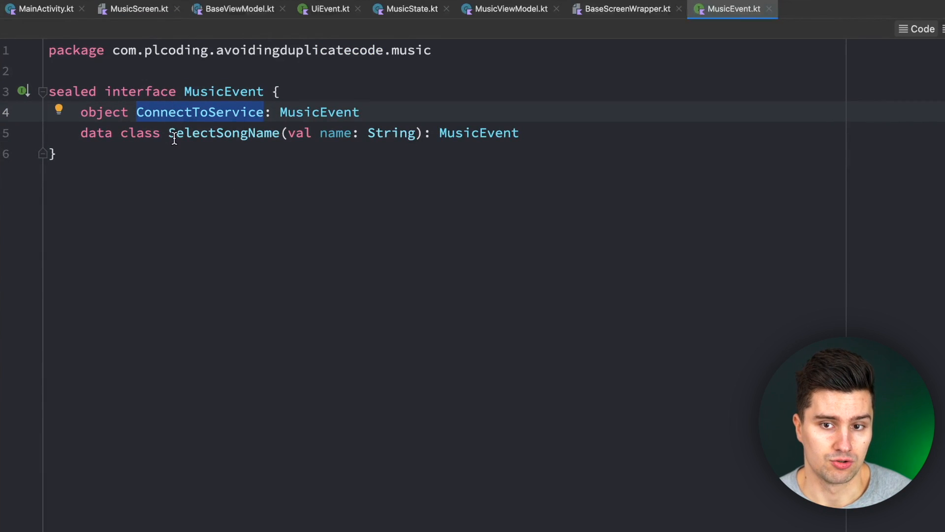
mouse_move(176, 194)
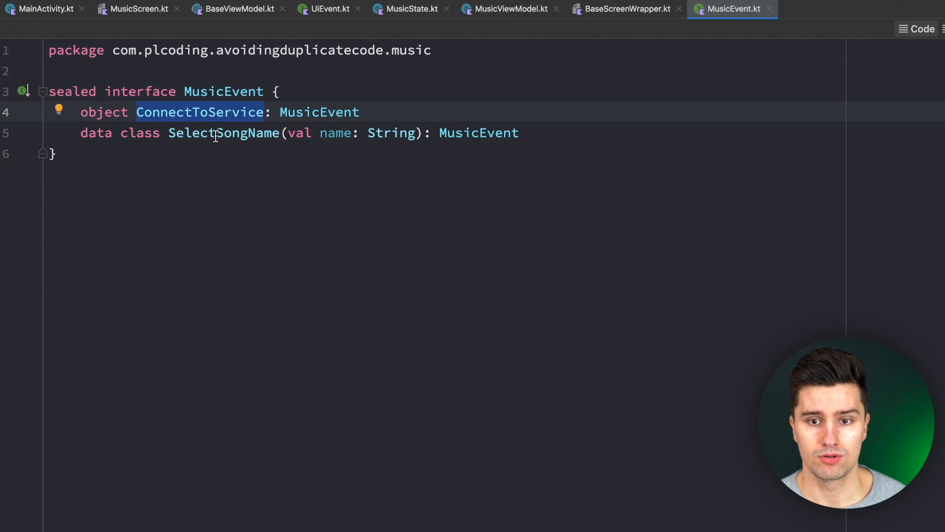
double_click(224, 133)
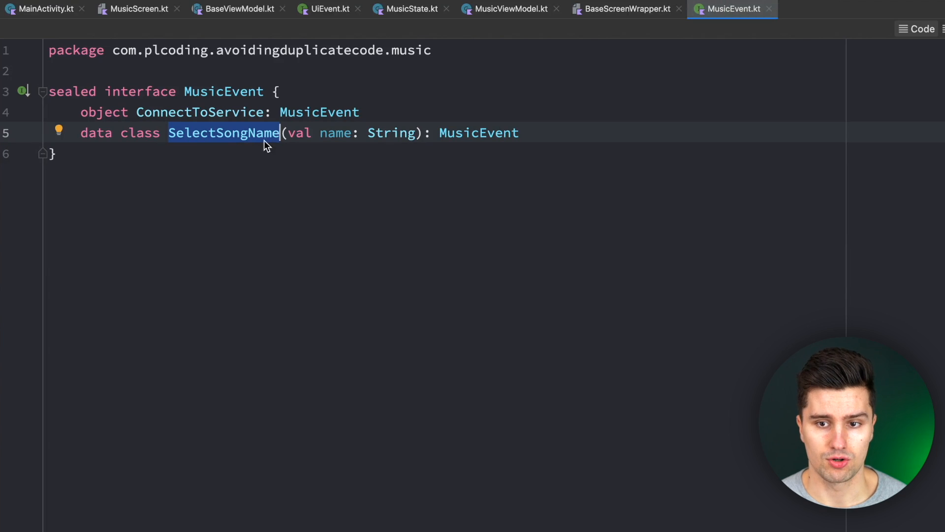
mouse_move(251, 189)
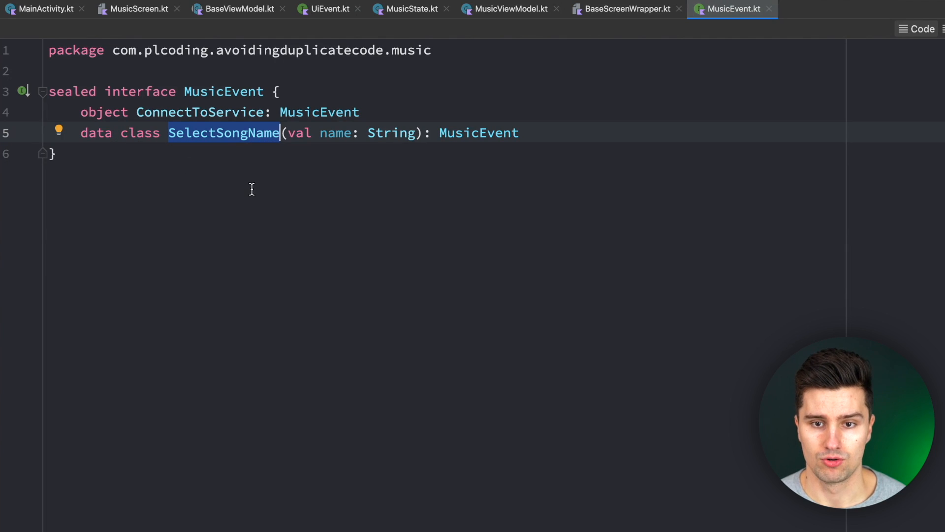
mouse_move(294, 189)
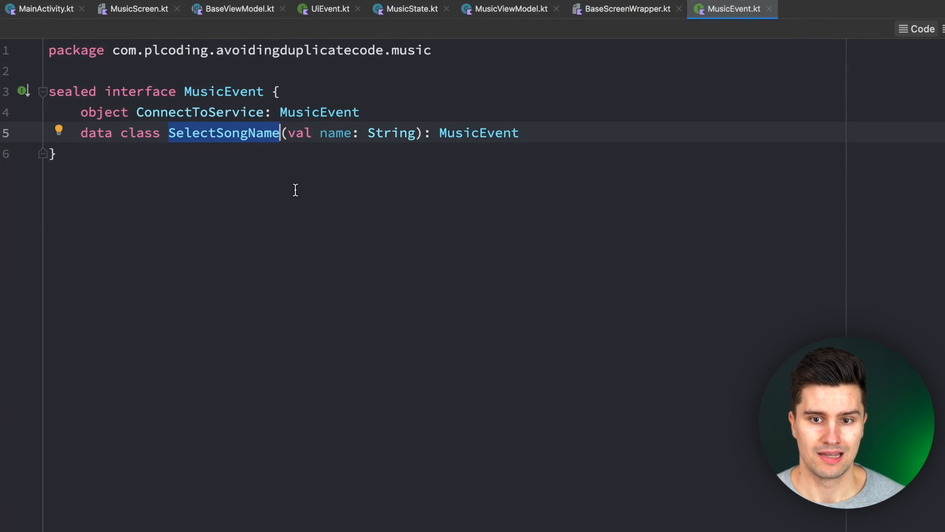
- Return to MusicScreen and highlight its onEvent parameter taking a MusicEvent
left_click(138, 9)
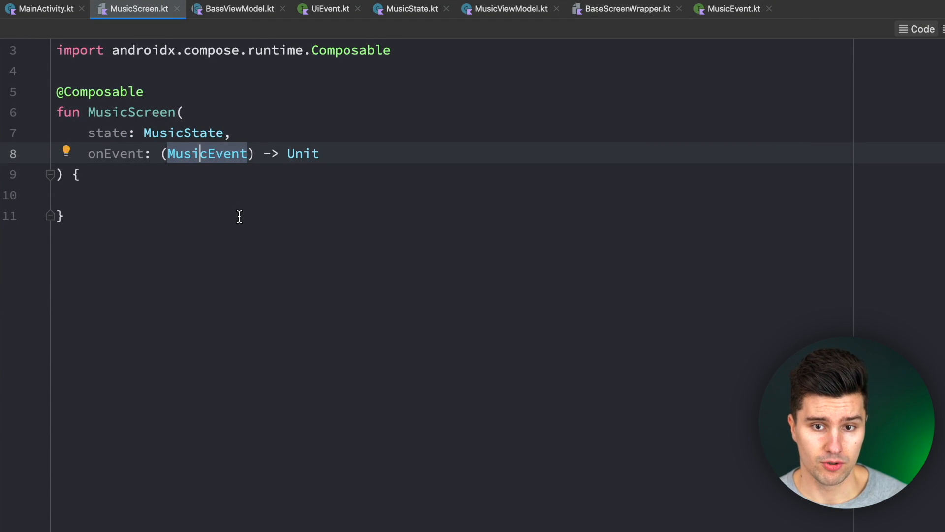
double_click(183, 133)
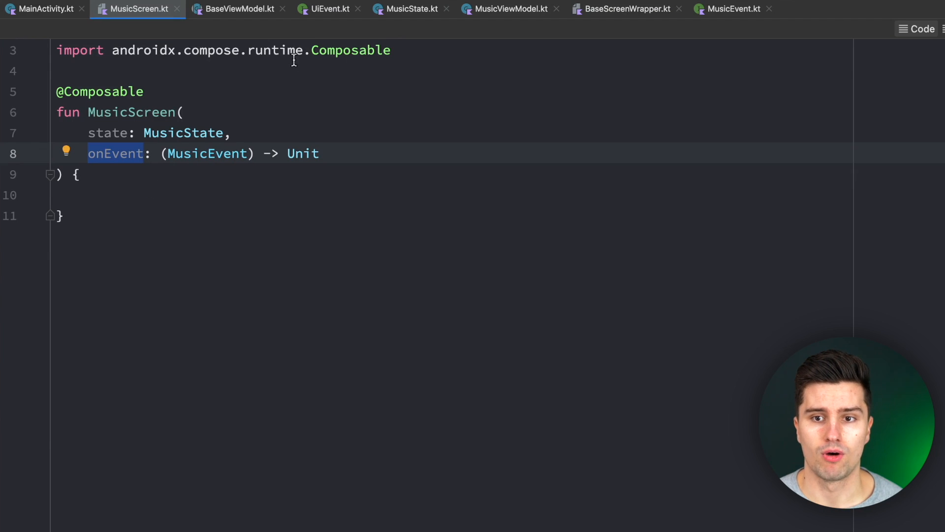
- Show UiEvent's Error message and Navigate route properties, comparing briefly with MusicScreen
left_click(329, 9)
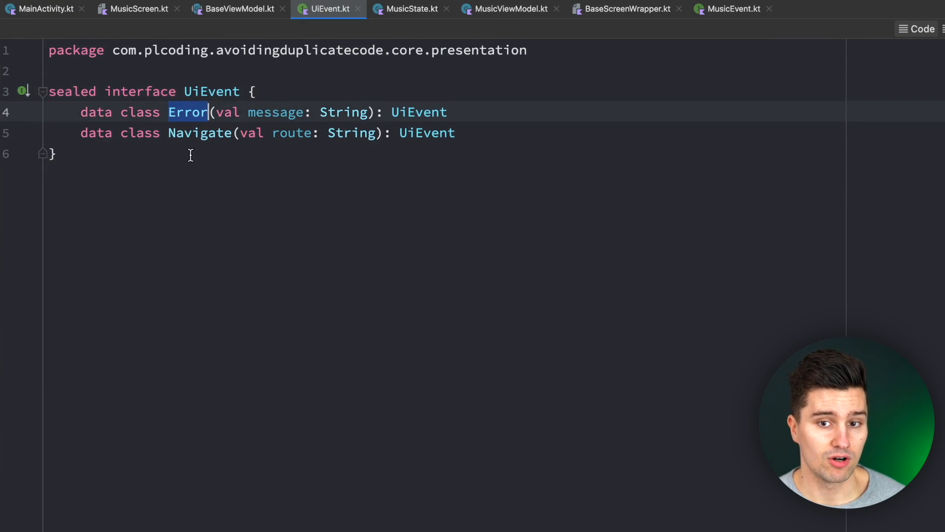
mouse_move(197, 183)
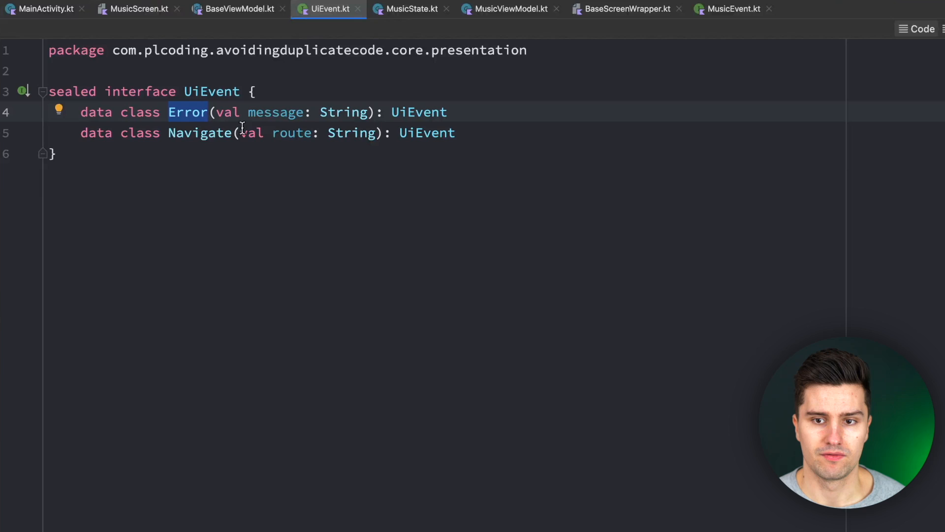
double_click(276, 112)
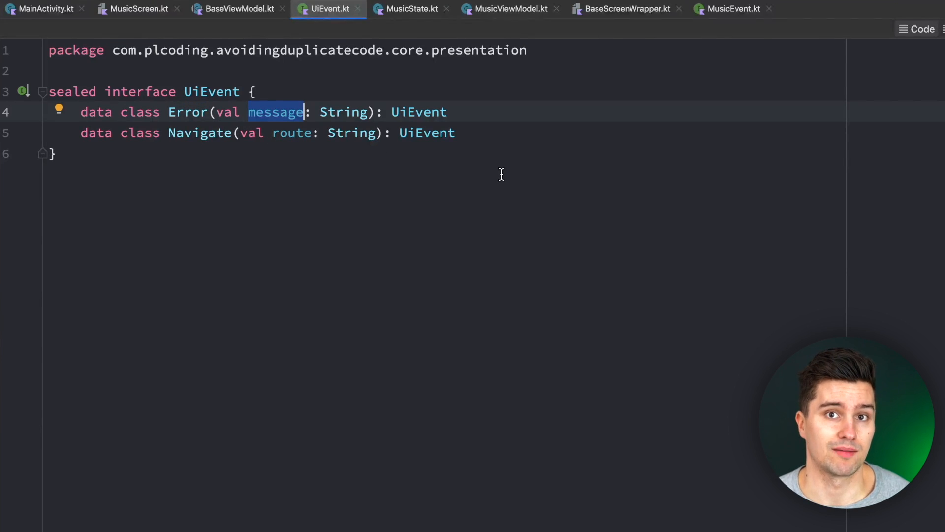
mouse_move(389, 145)
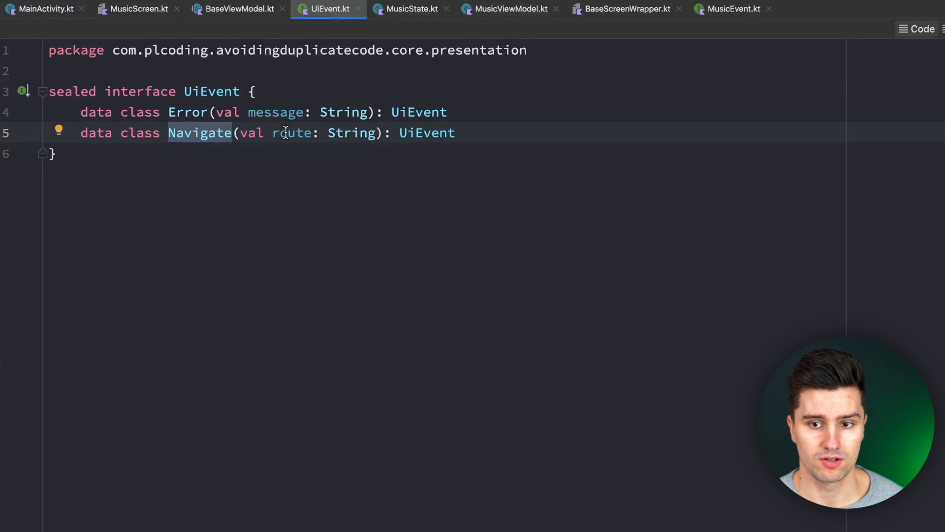
double_click(292, 133)
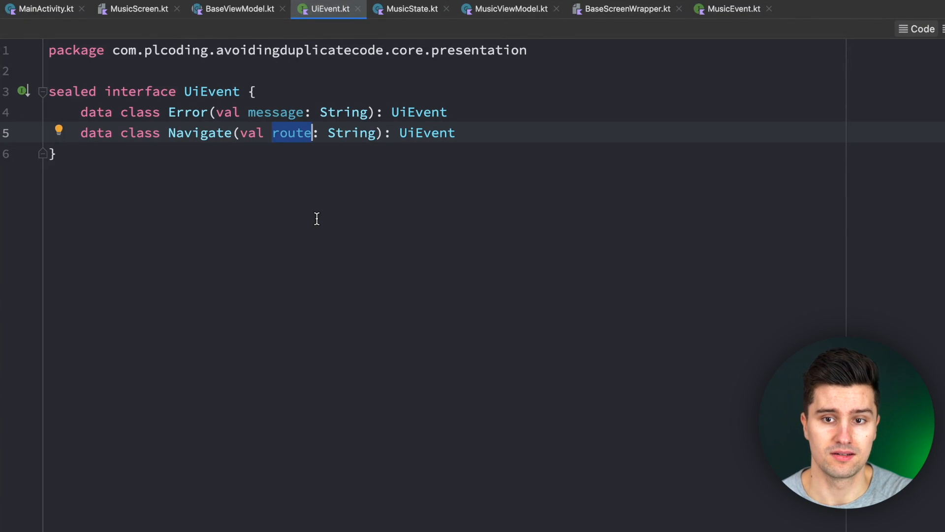
mouse_move(151, 27)
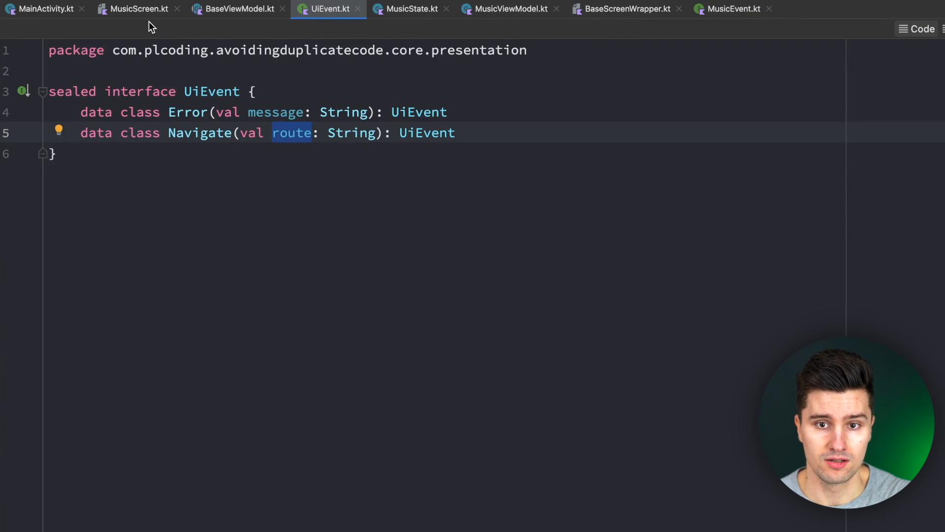
left_click(138, 9)
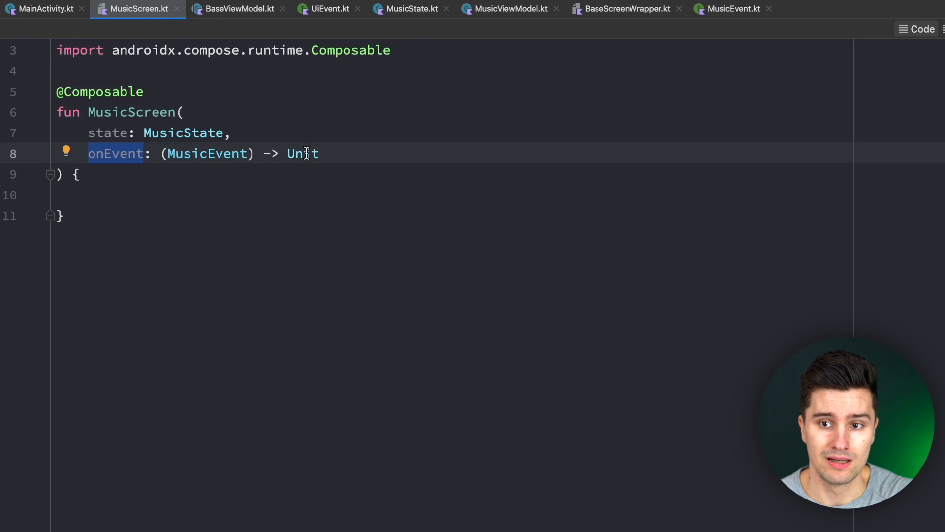
left_click(330, 9)
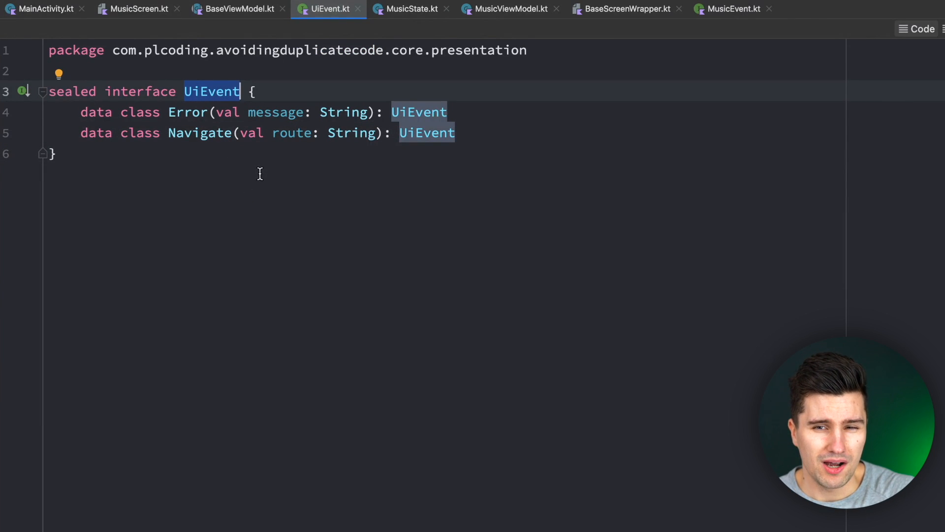
left_click(237, 9)
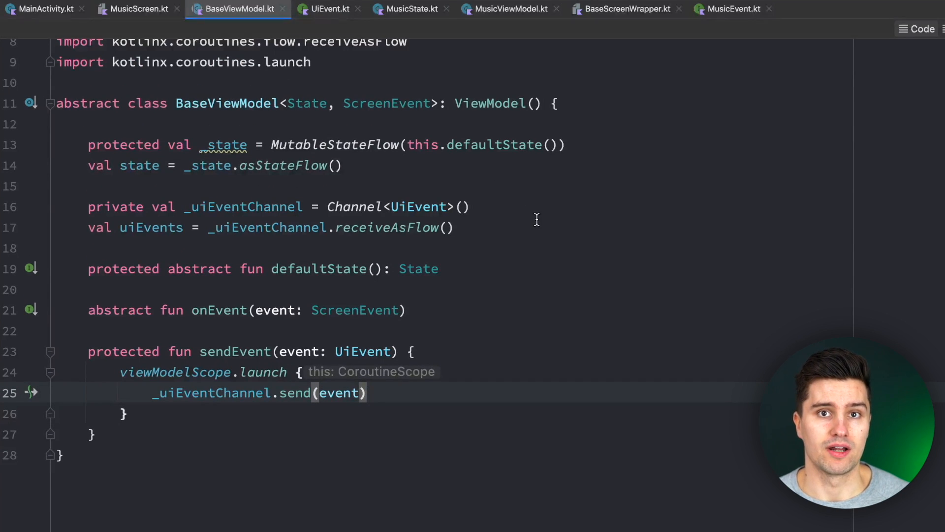
mouse_move(275, 127)
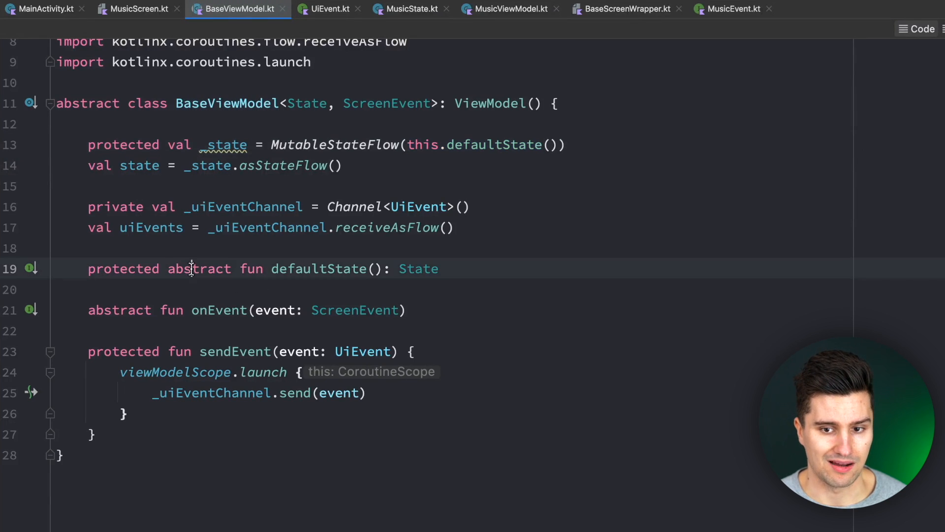
double_click(199, 267)
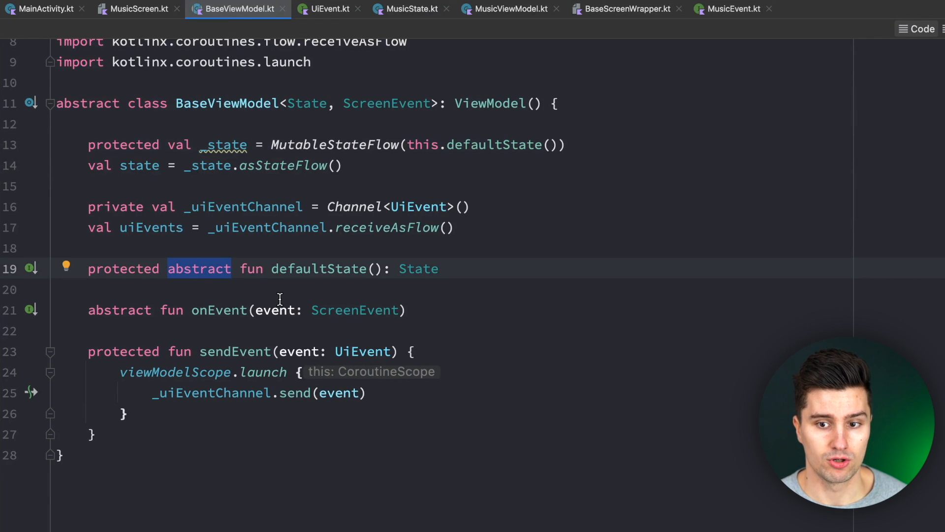
mouse_move(482, 169)
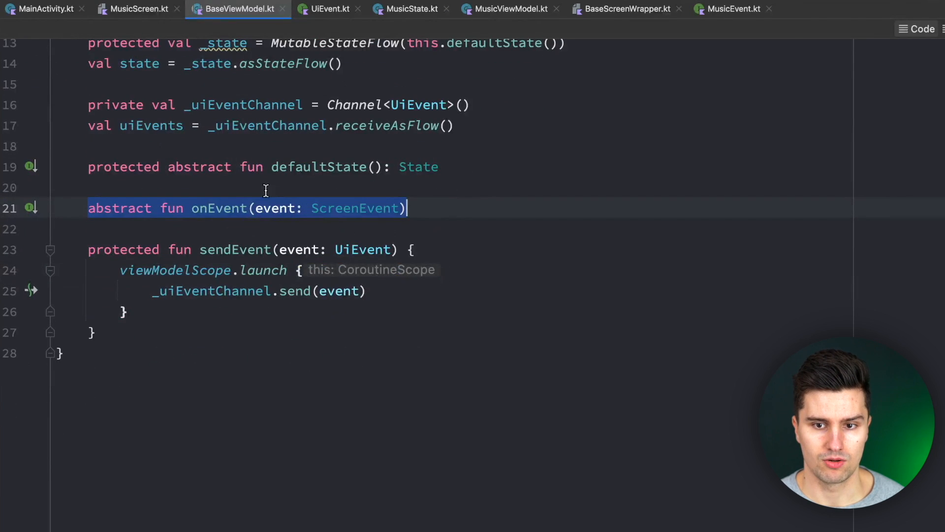
double_click(356, 208)
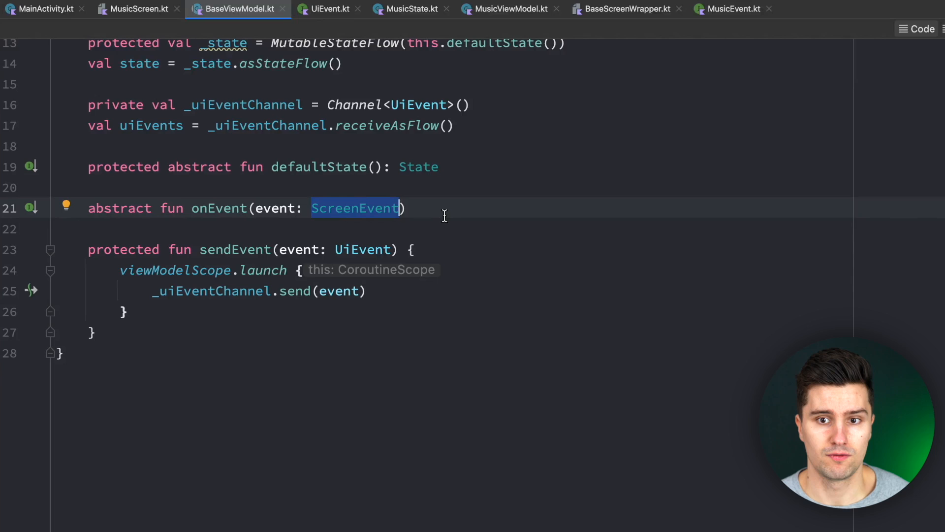
scroll("up", 3)
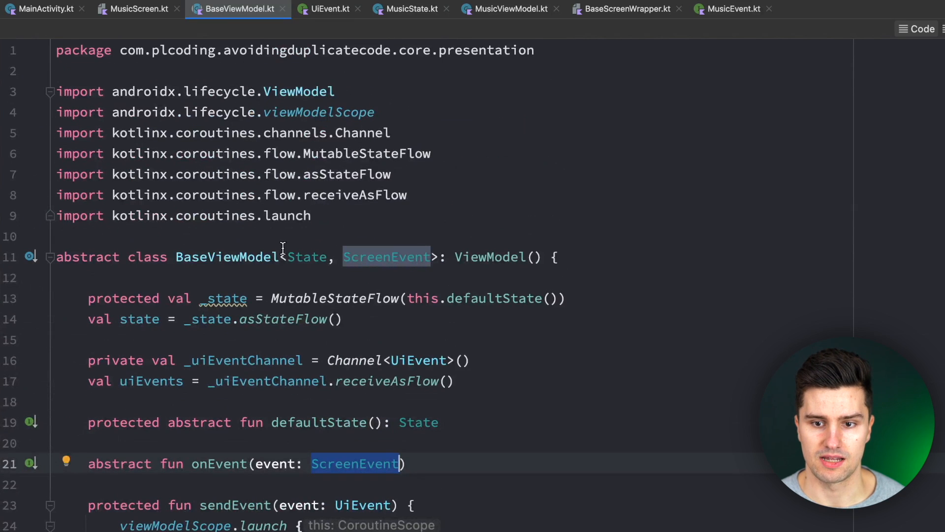
scroll("down", 3)
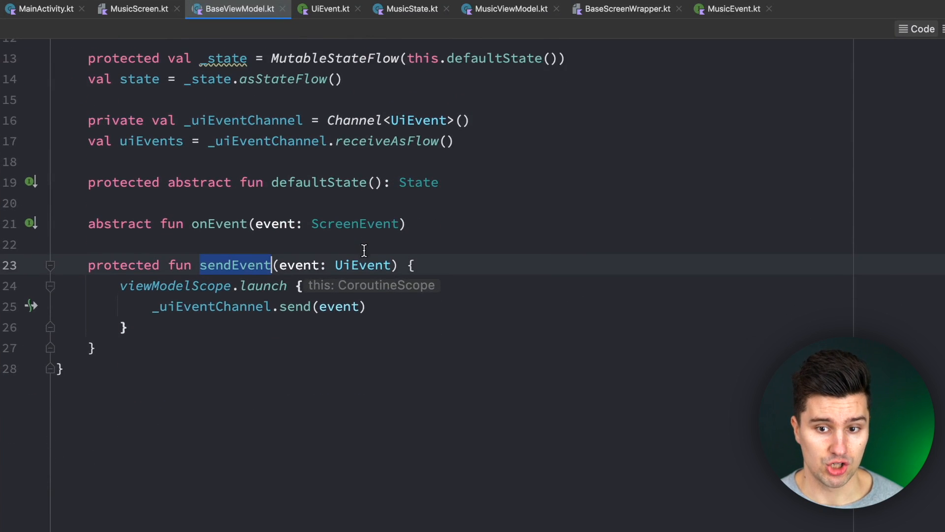
scroll("down", 3)
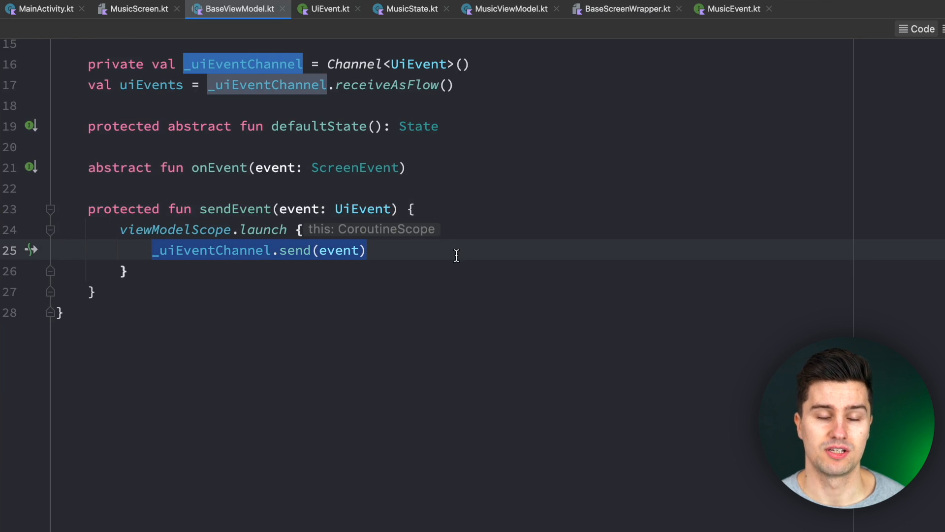
scroll("up", 3)
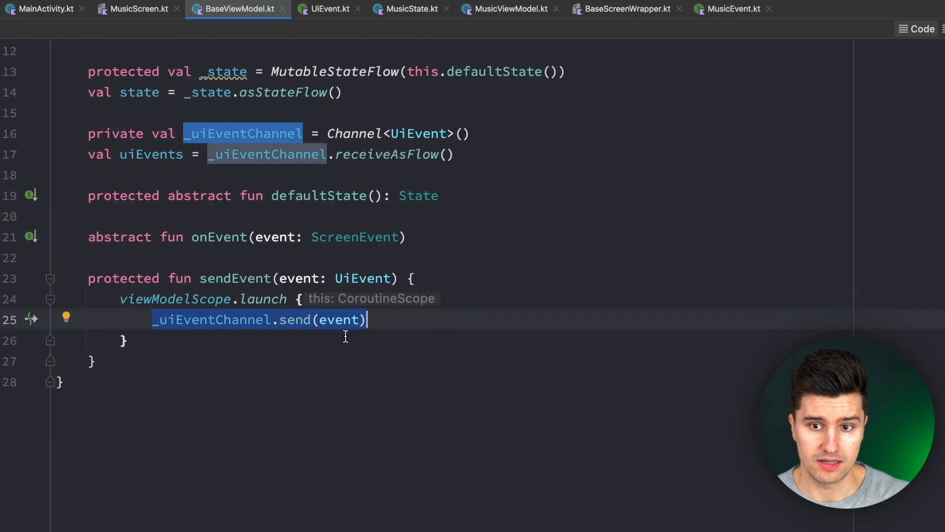
scroll("up", 3)
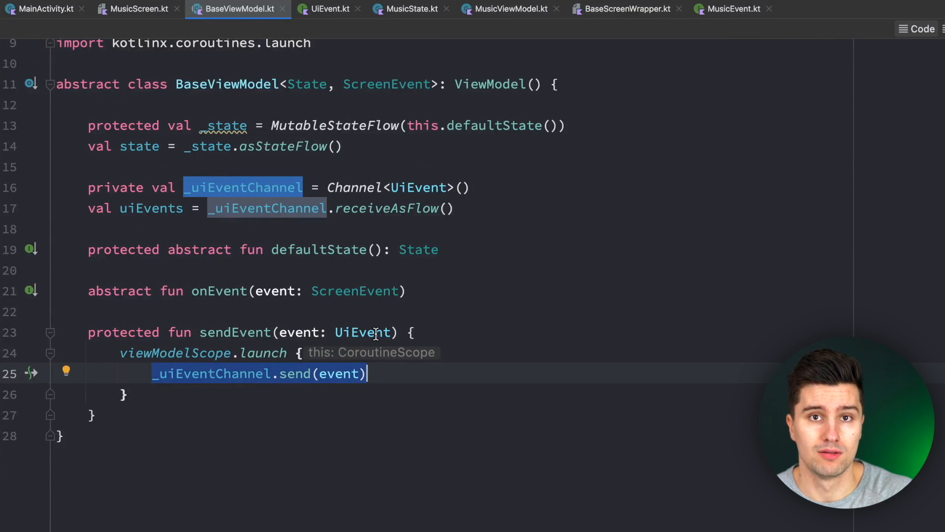
left_click(120, 125)
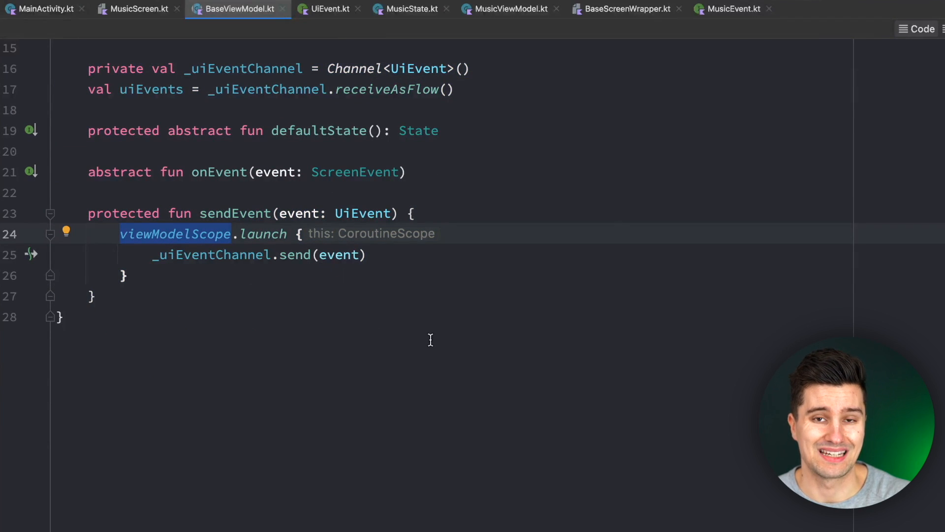
mouse_move(301, 336)
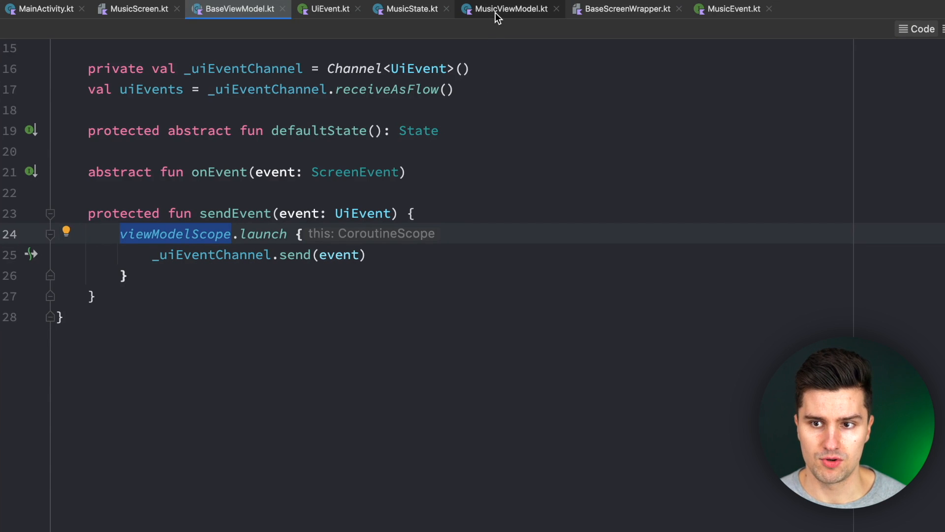
- Highlight the MusicViewModel class and review its onEvent and connectToMusicService code
left_click(509, 9)
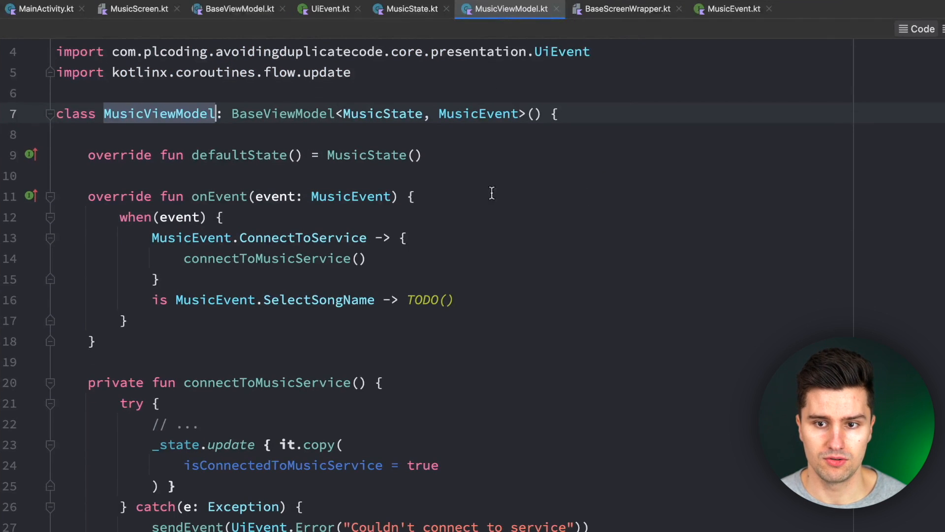
double_click(381, 114)
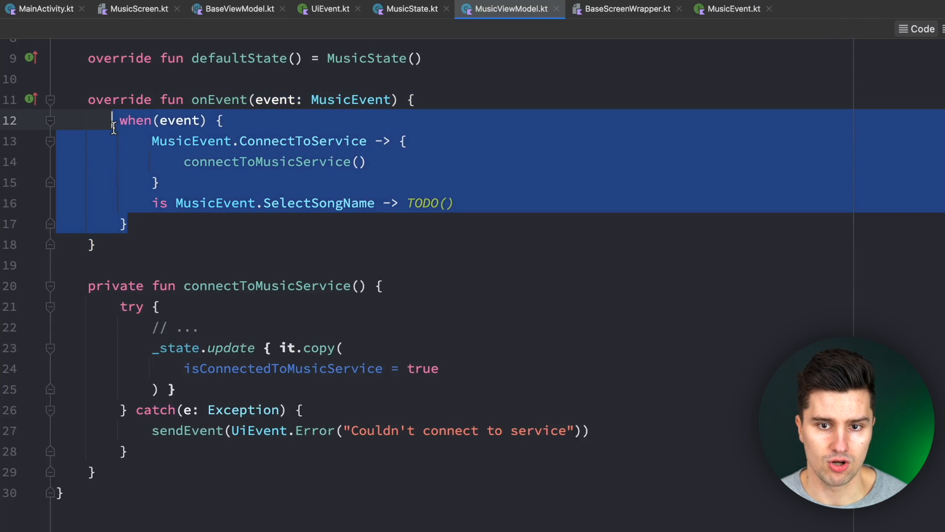
scroll("down", 3)
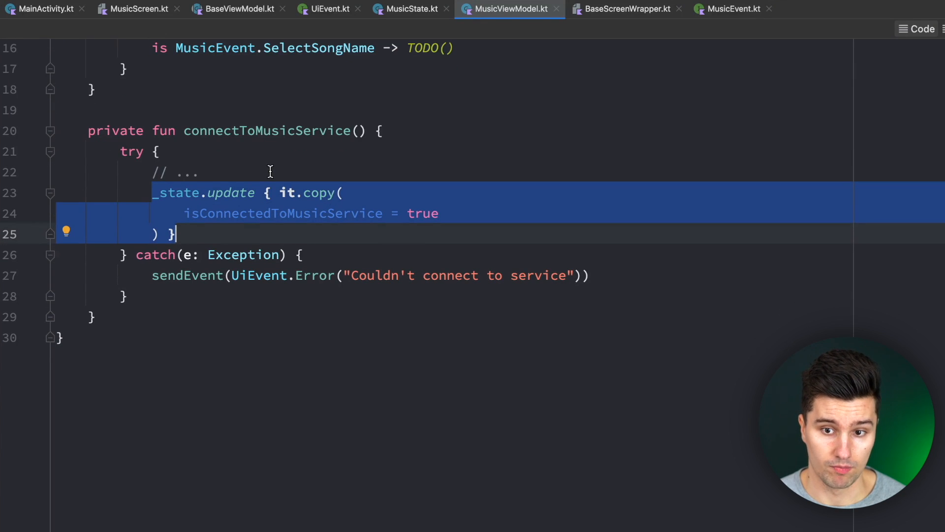
left_click(186, 254)
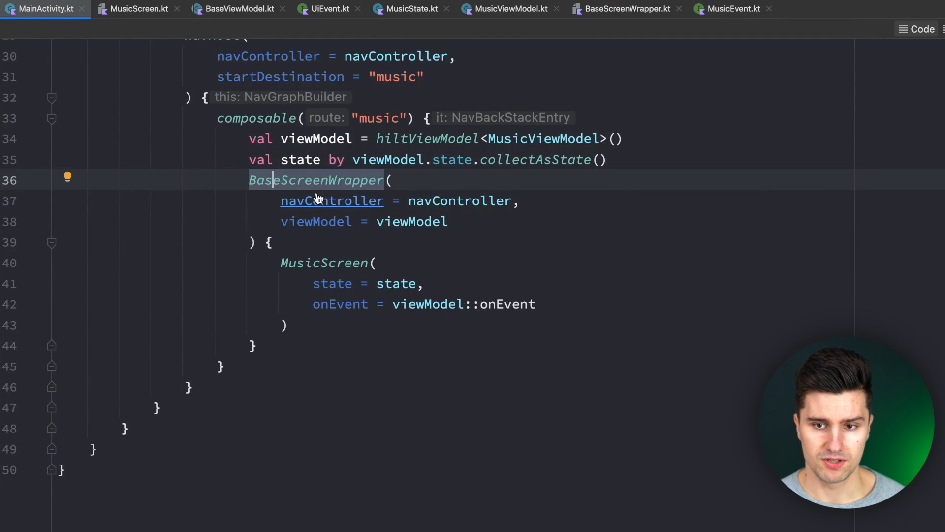
- Jump to the BaseScreenWrapper definition and scroll through its LaunchedEffect and Scaffold code
left_click(626, 9)
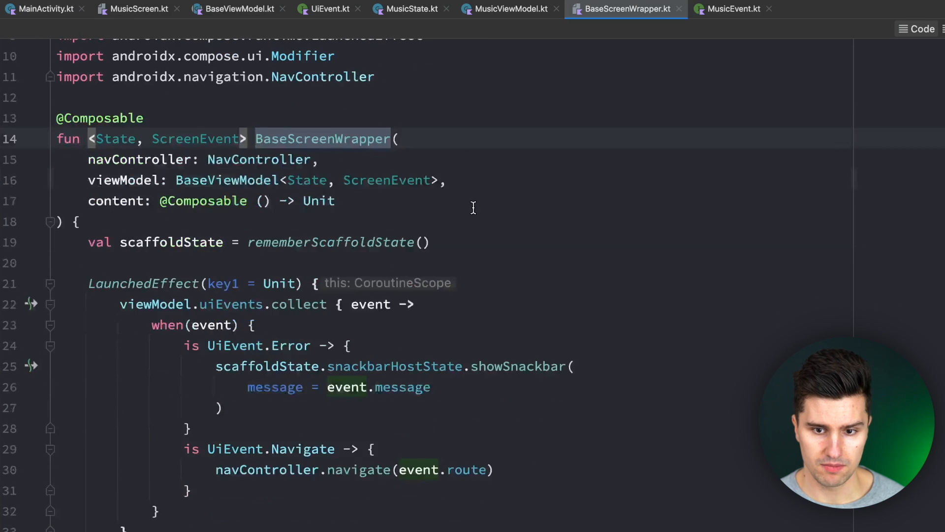
scroll("down", 3)
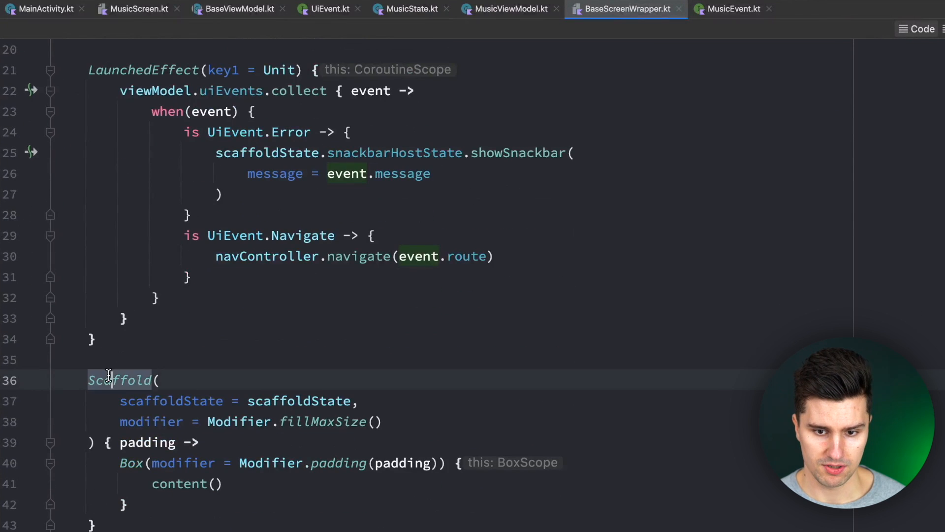
scroll("down", 3)
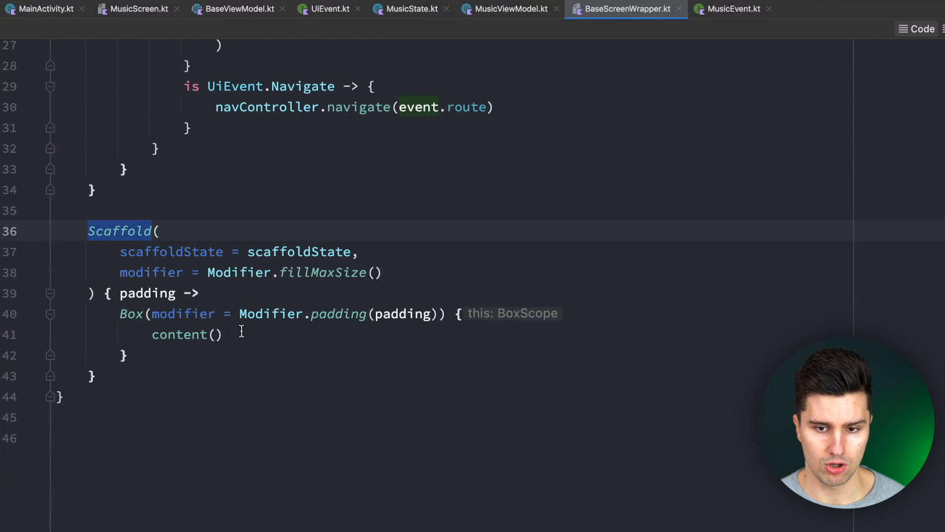
scroll("up", 3)
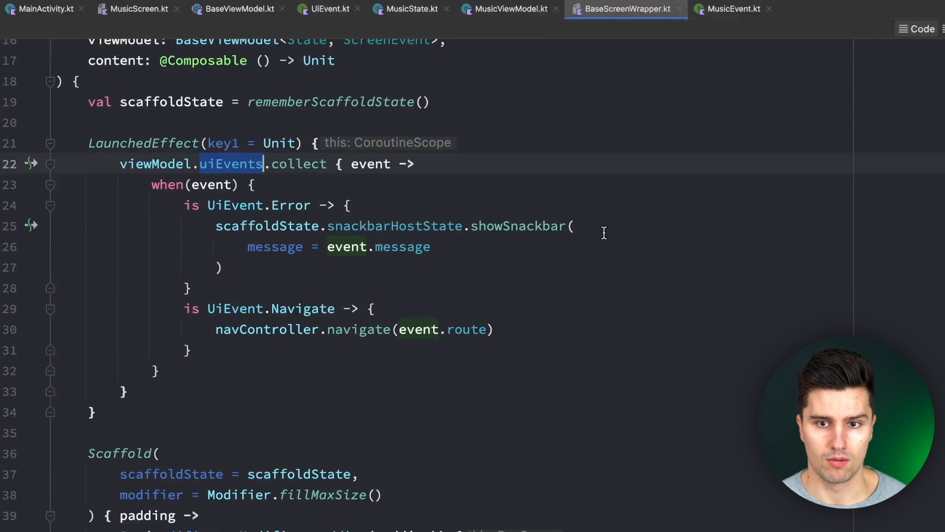
scroll("up", 3)
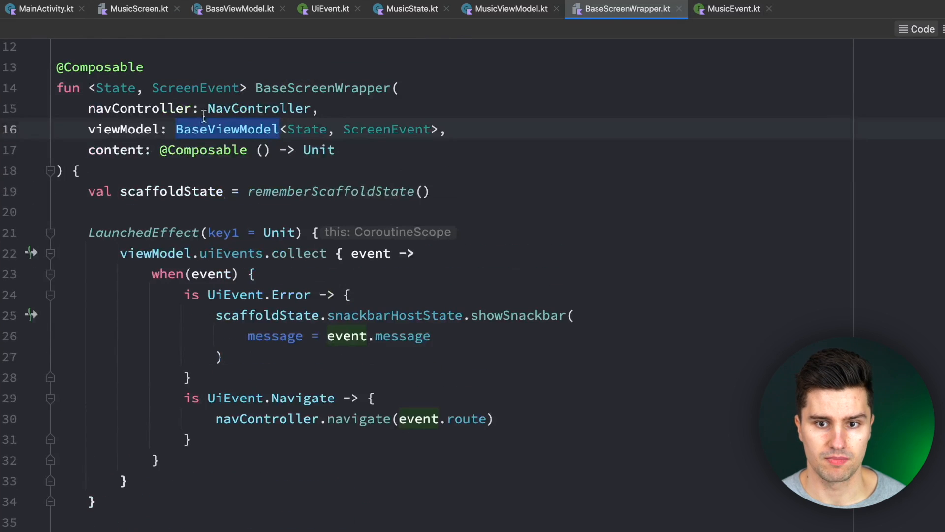
mouse_move(688, 351)
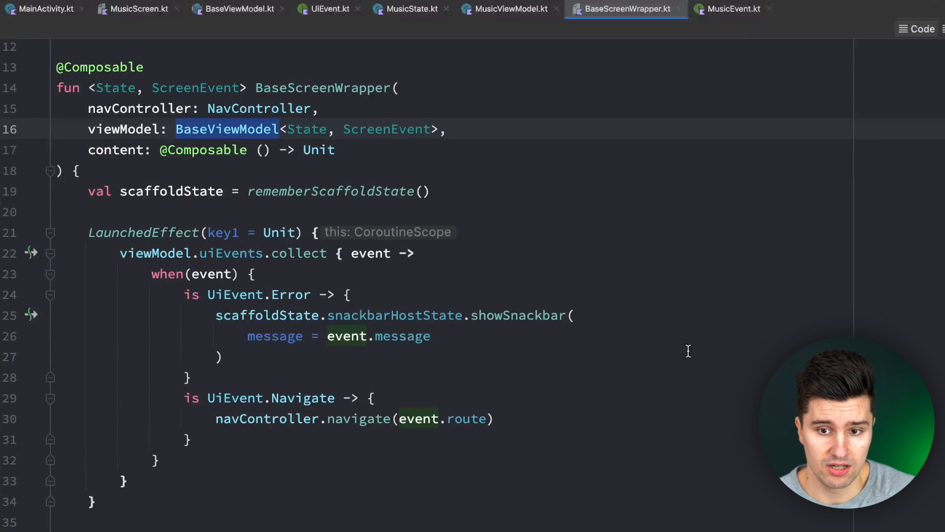
scroll("down", 3)
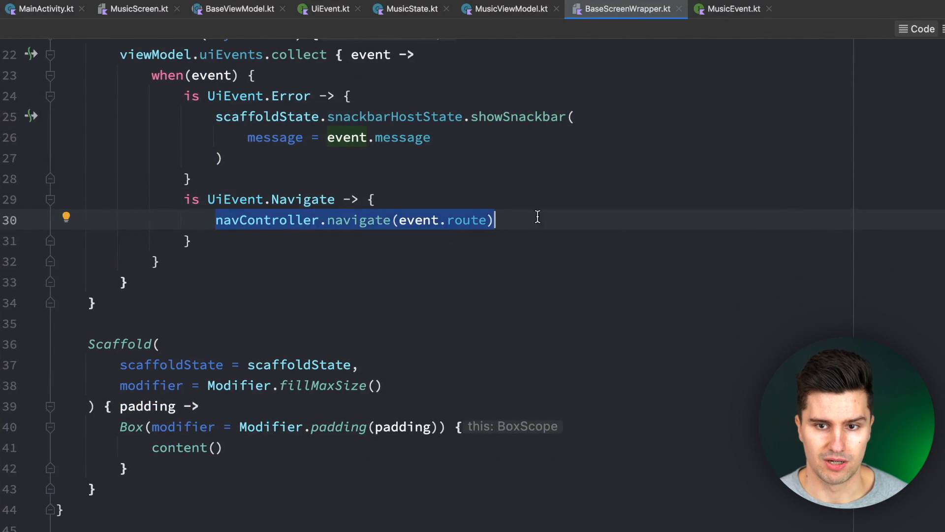
scroll("up", 3)
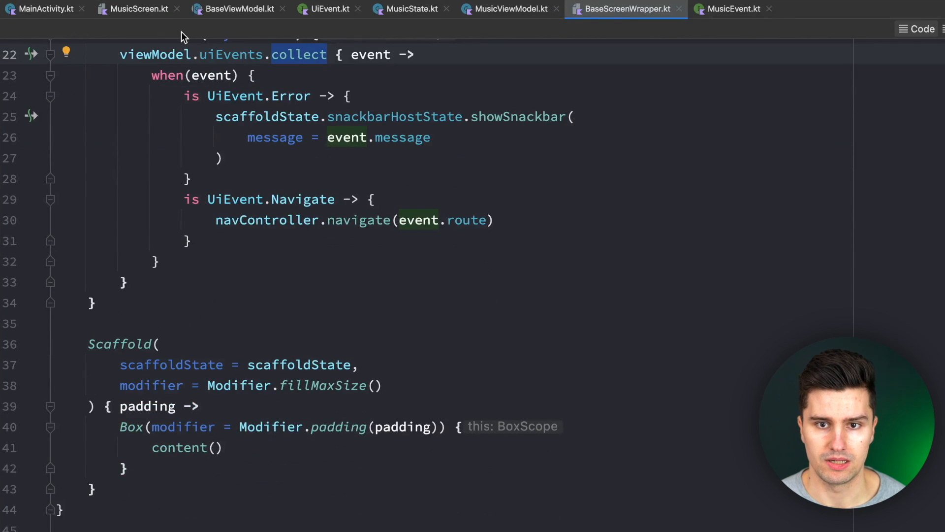
- Show the empty MusicScreen composable with its state and onEvent parameters
left_click(137, 9)
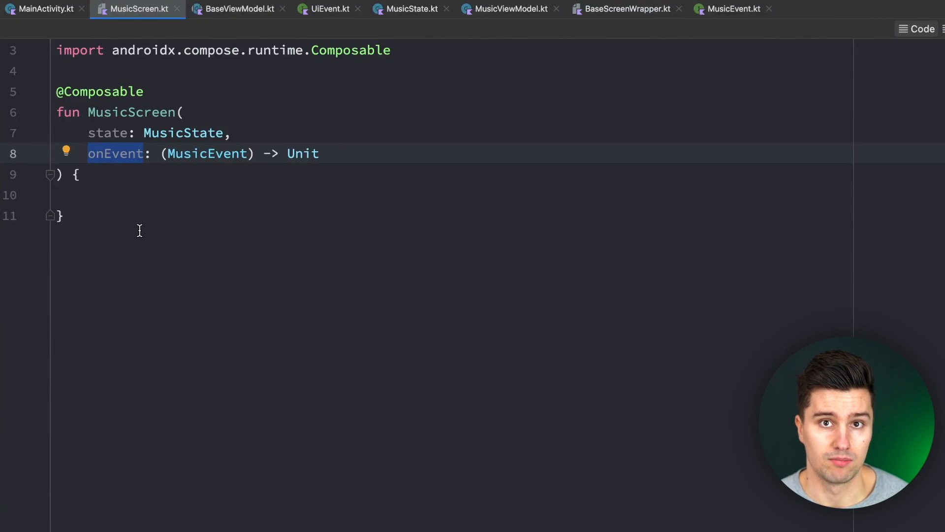
mouse_move(158, 279)
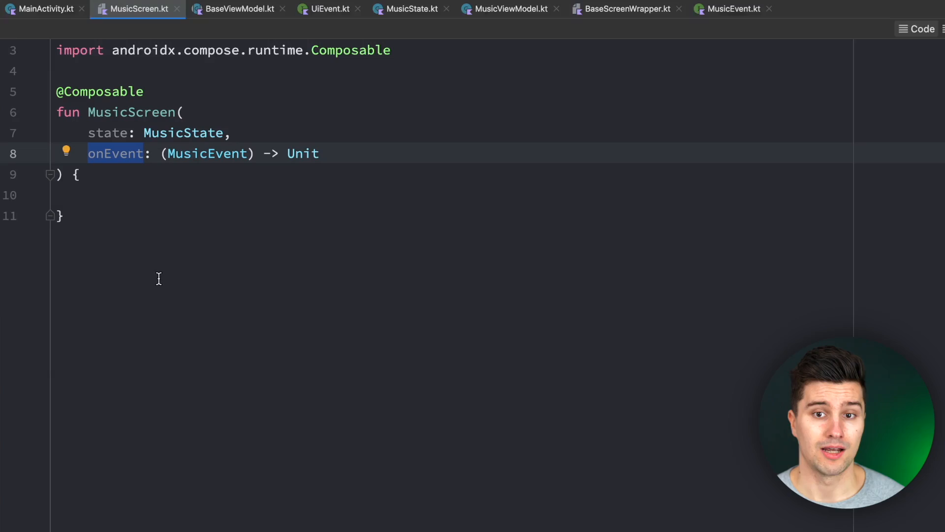
- Show BaseViewModel's class declaration with State and ScreenEvent type parameters
left_click(238, 9)
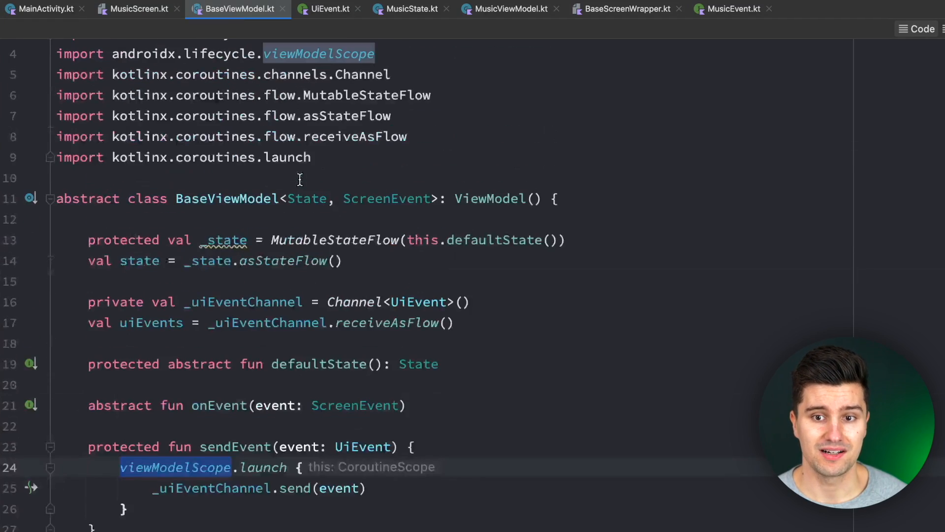
scroll("up", 3)
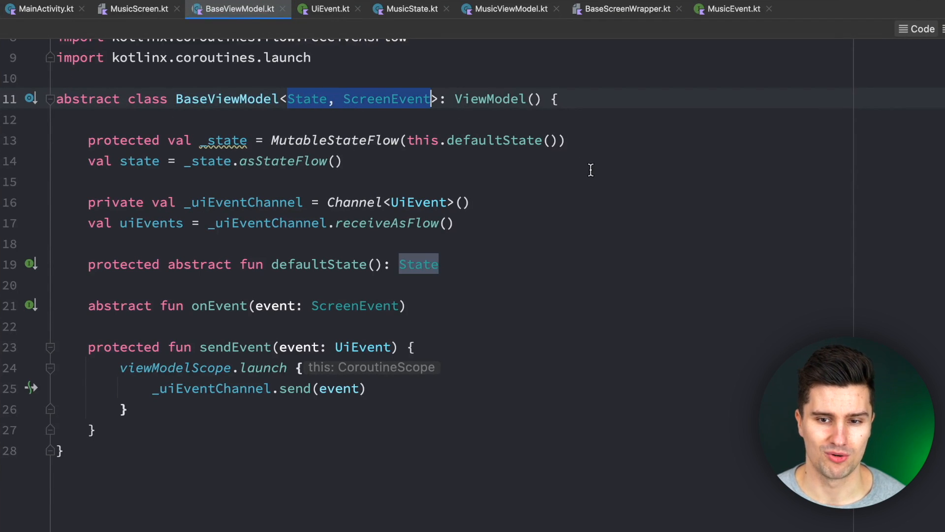
scroll("up", 3)
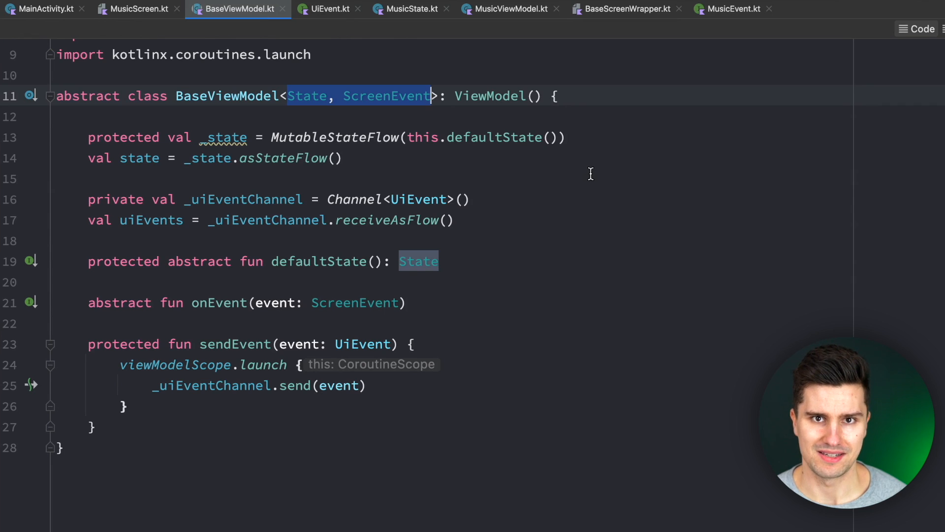
mouse_move(581, 183)
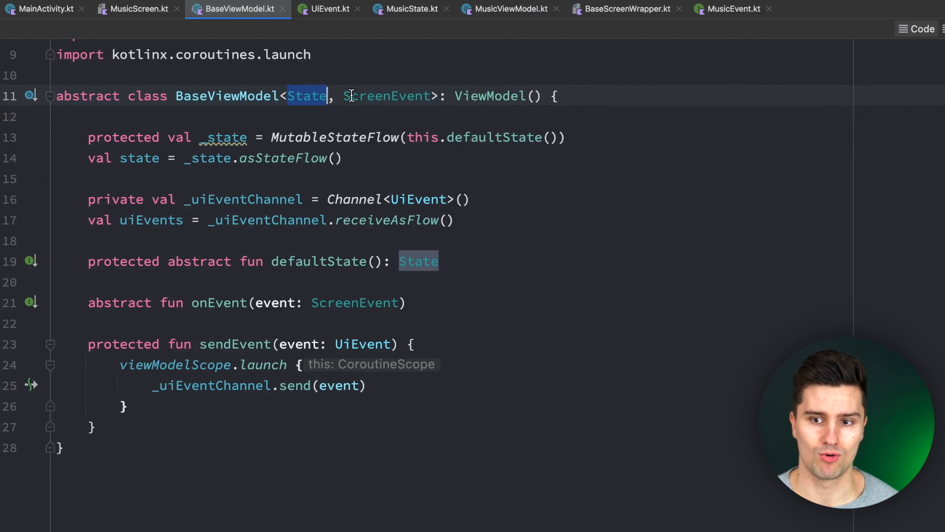
left_click(489, 96)
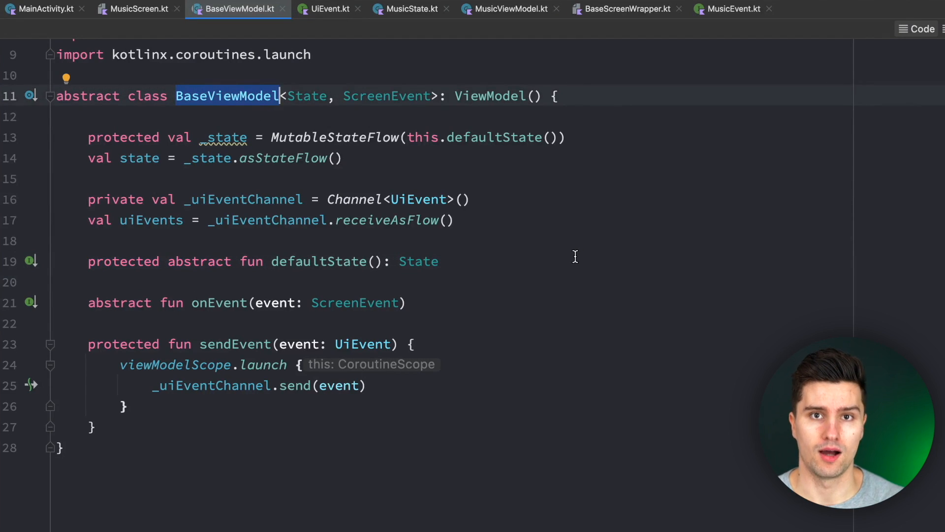
mouse_move(595, 182)
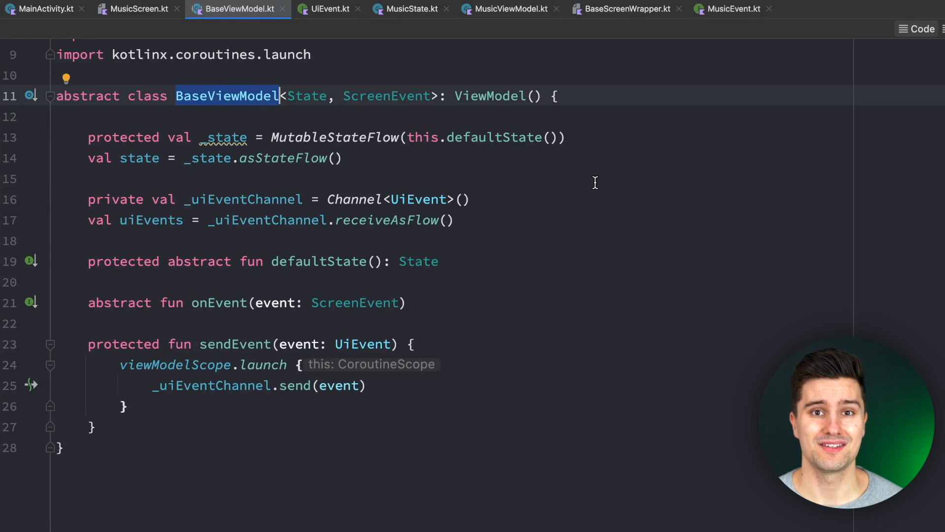
mouse_move(278, 104)
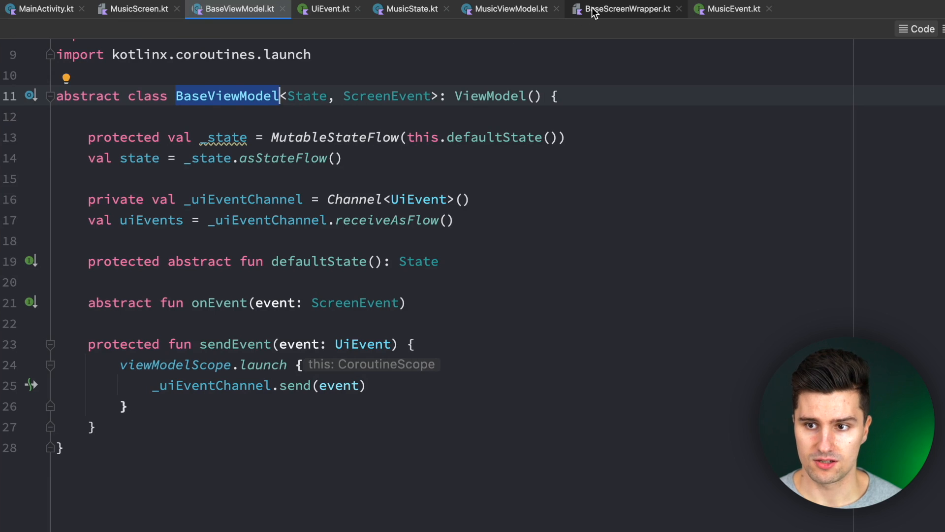
left_click(625, 9)
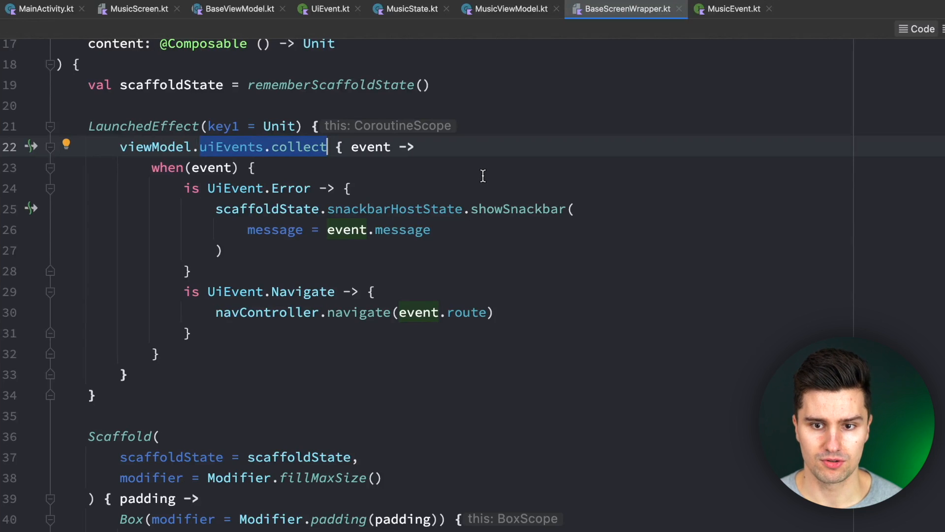
left_click_drag(216, 185, 222, 226)
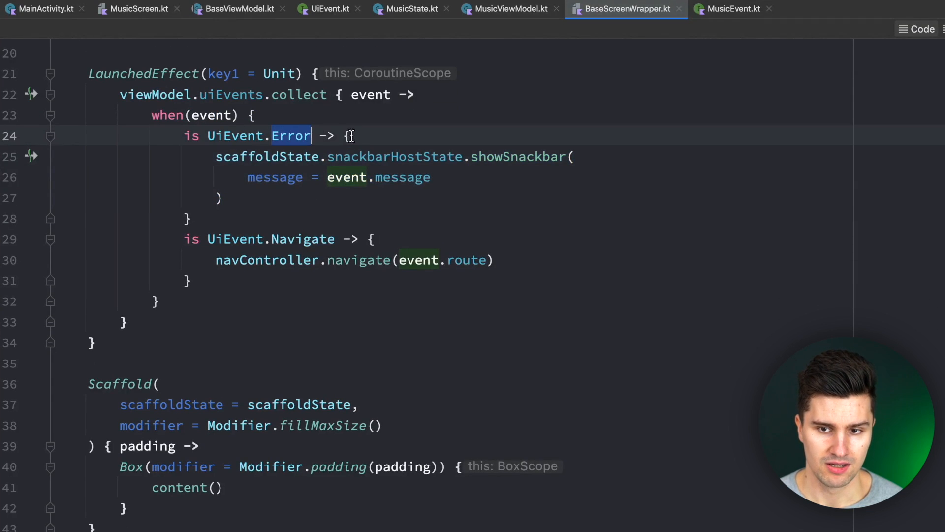
mouse_move(456, 128)
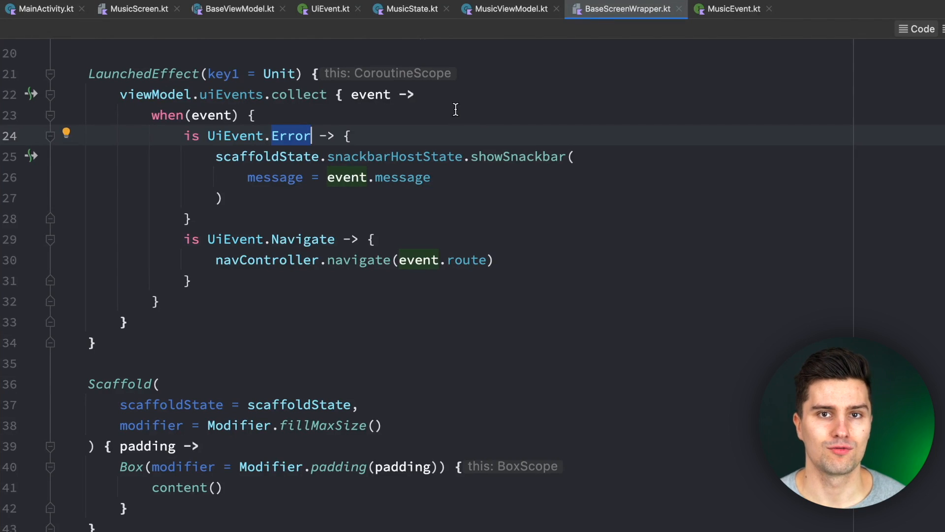
mouse_move(292, 150)
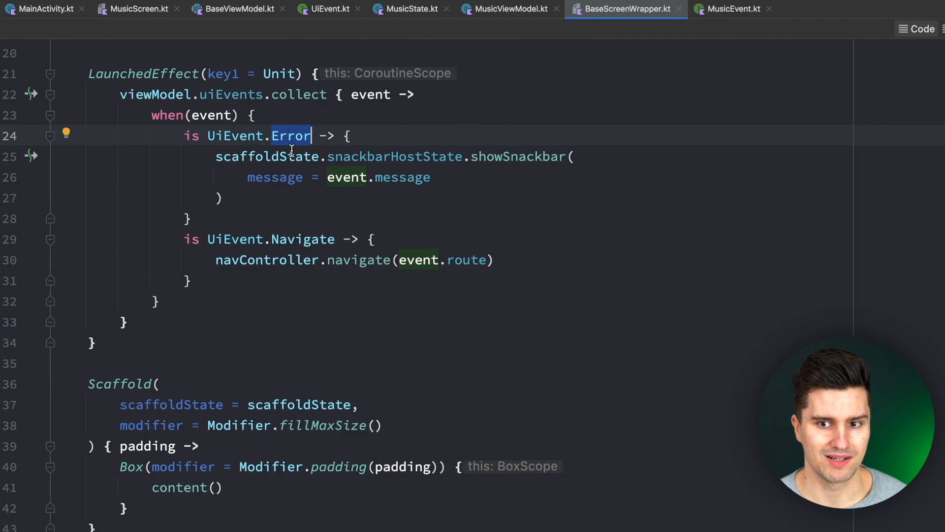
mouse_move(291, 135)
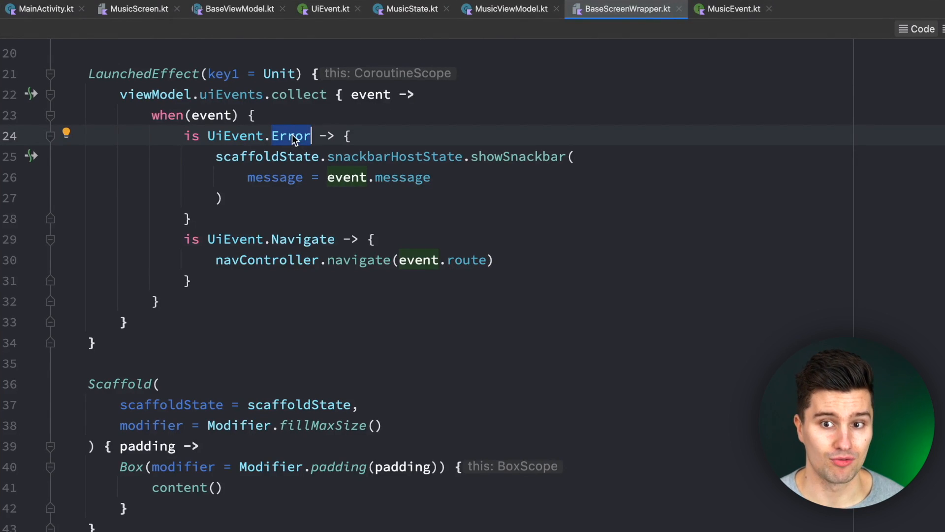
mouse_move(360, 121)
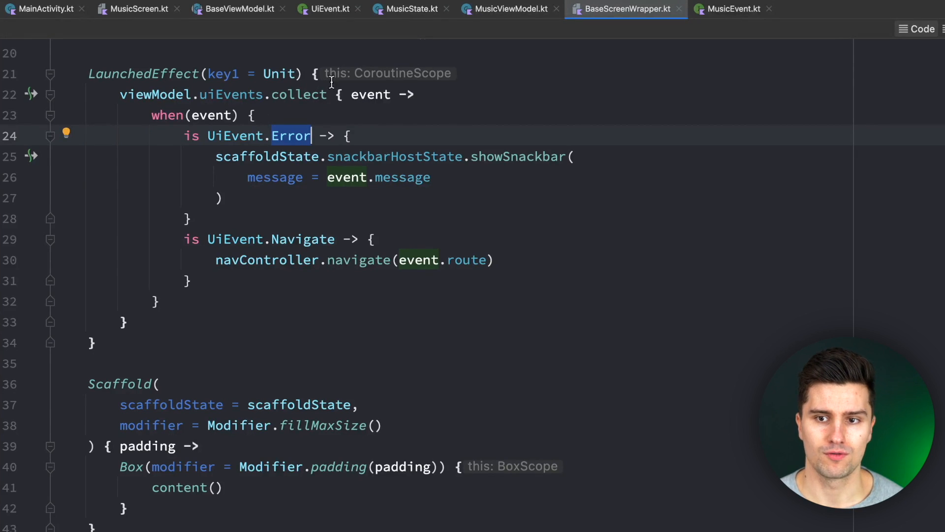
left_click(329, 9)
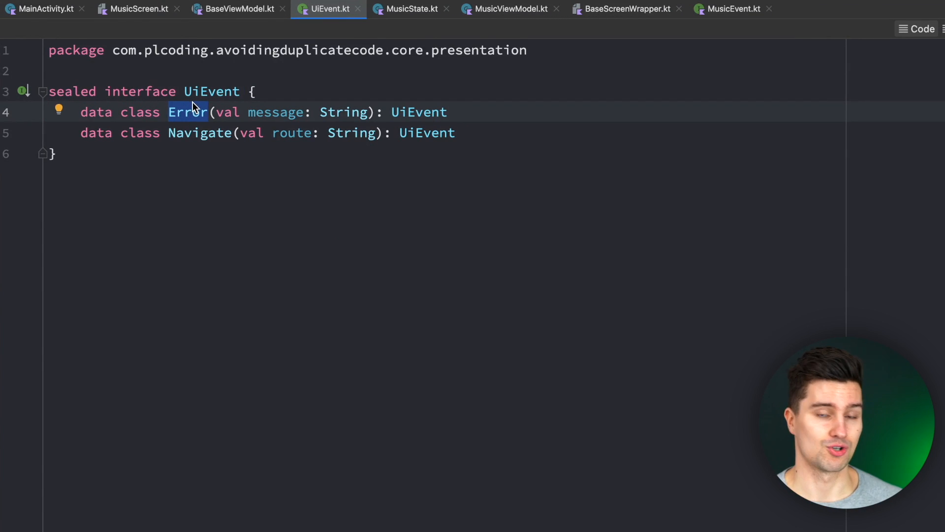
mouse_move(454, 107)
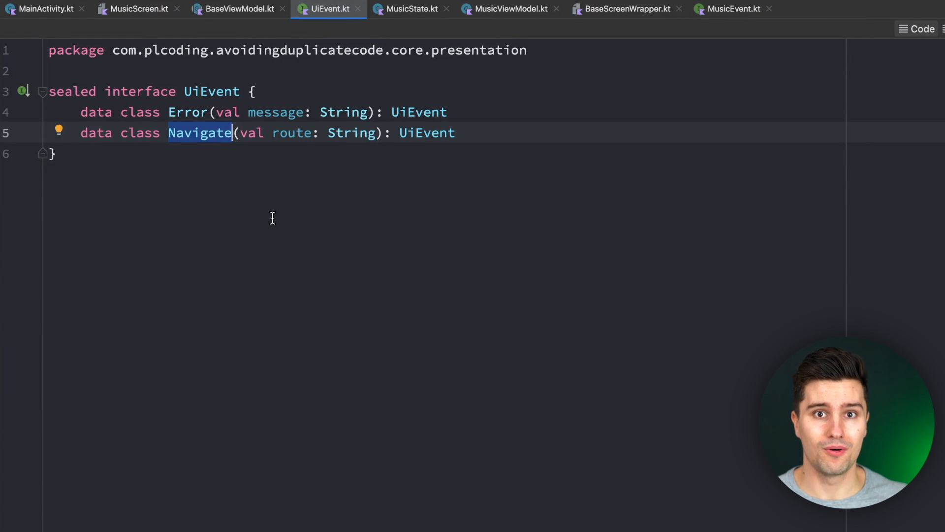
mouse_move(252, 24)
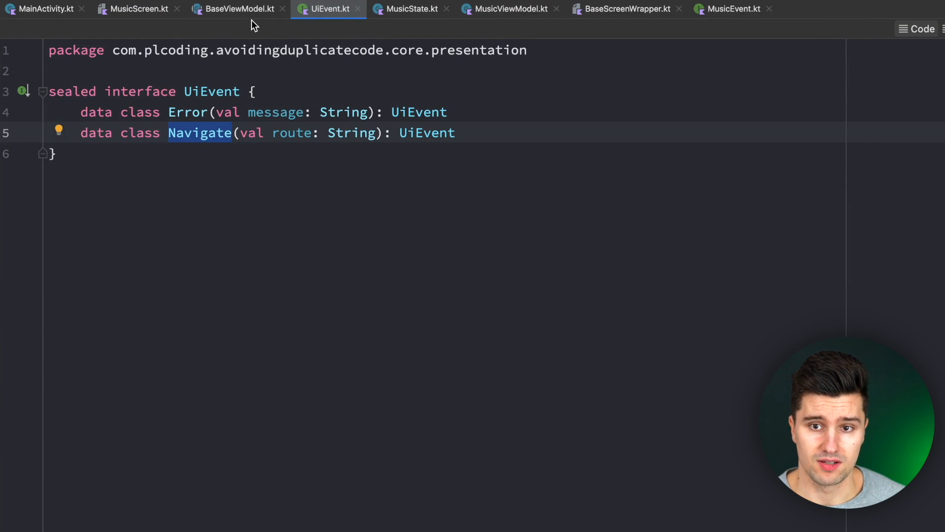
- Highlight the send call inside BaseViewModel's protected sendEvent function
left_click(237, 9)
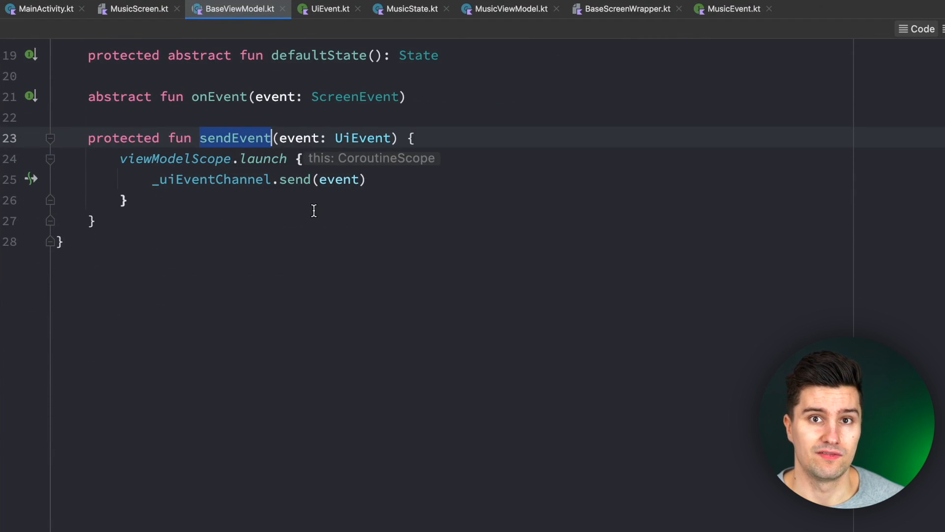
mouse_move(294, 224)
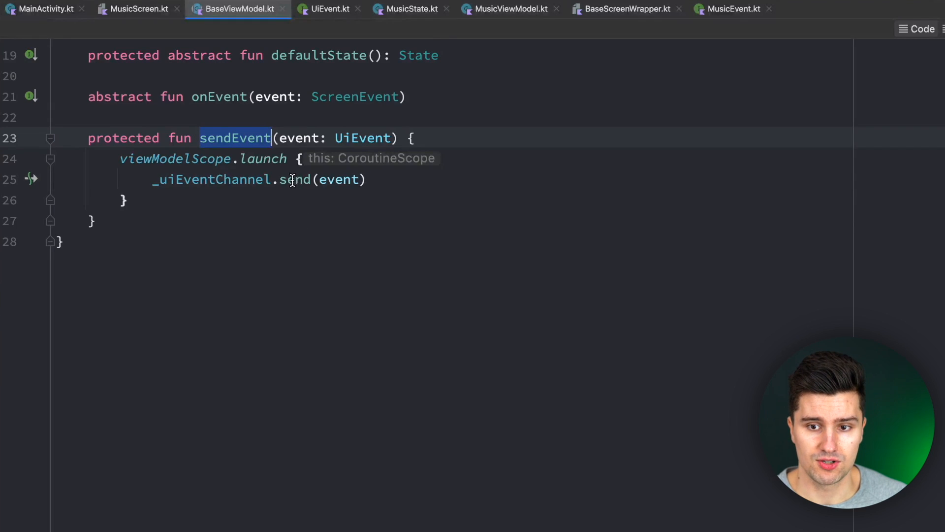
double_click(295, 179)
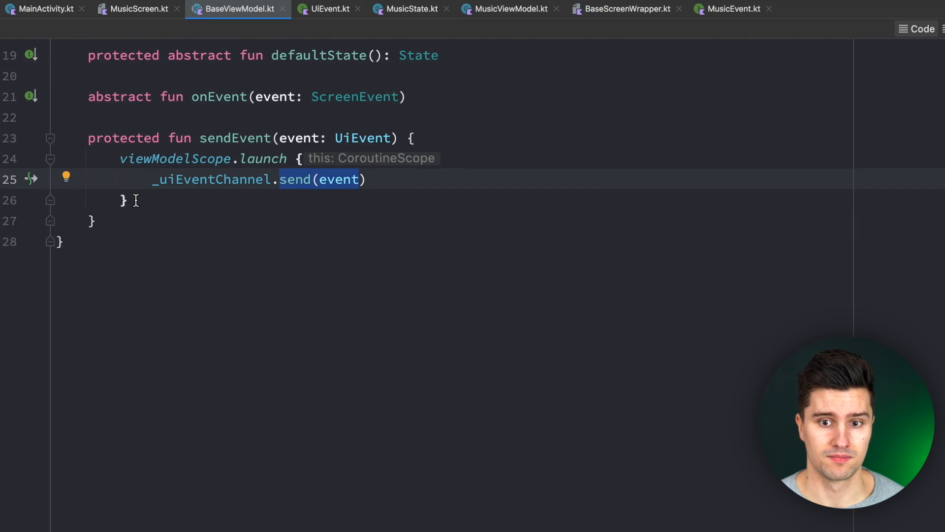
type("pr")
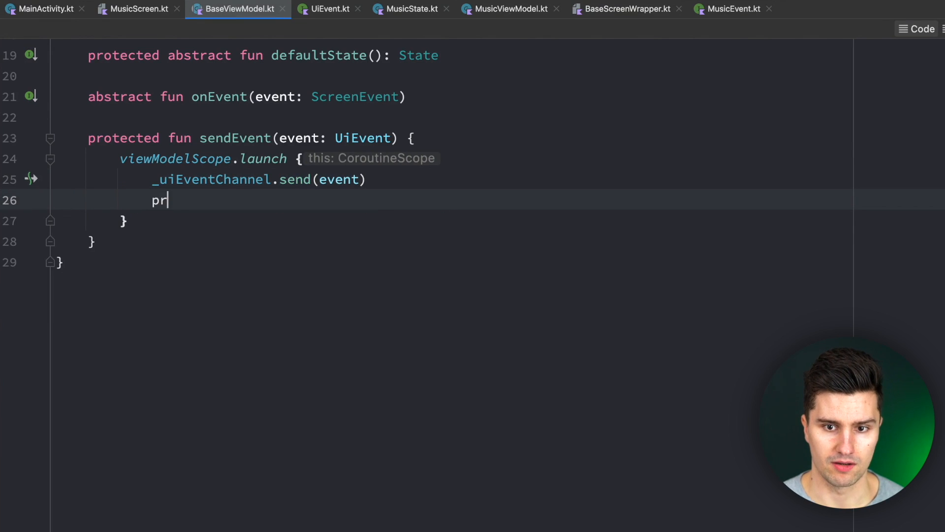
type("intln()")
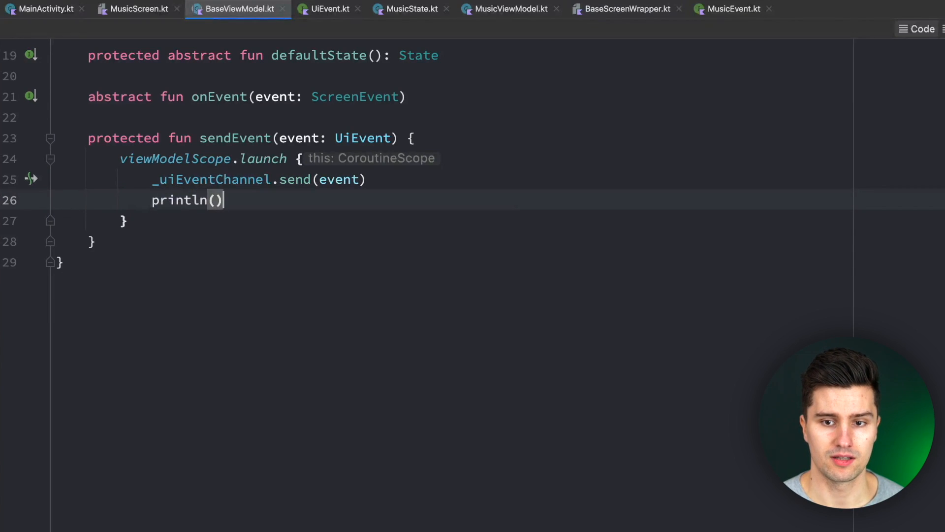
double_click(182, 200)
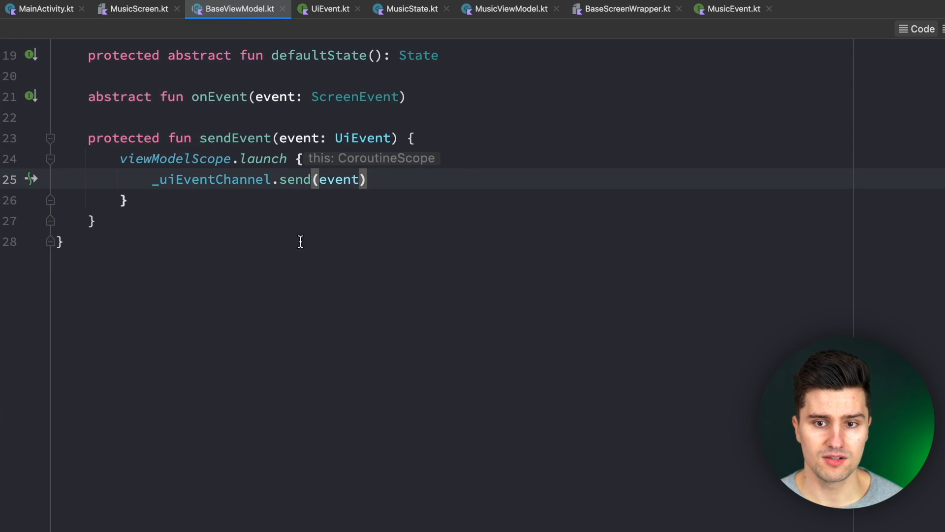
mouse_move(176, 159)
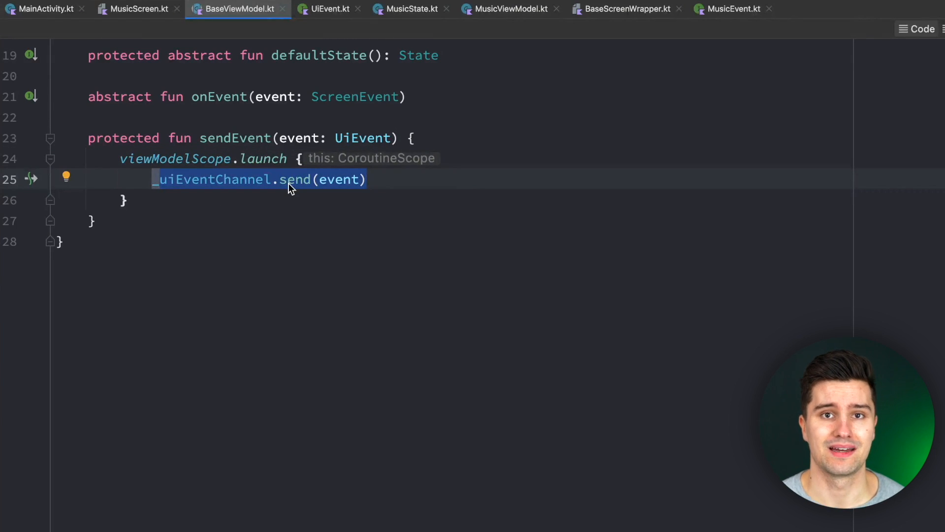
mouse_move(445, 143)
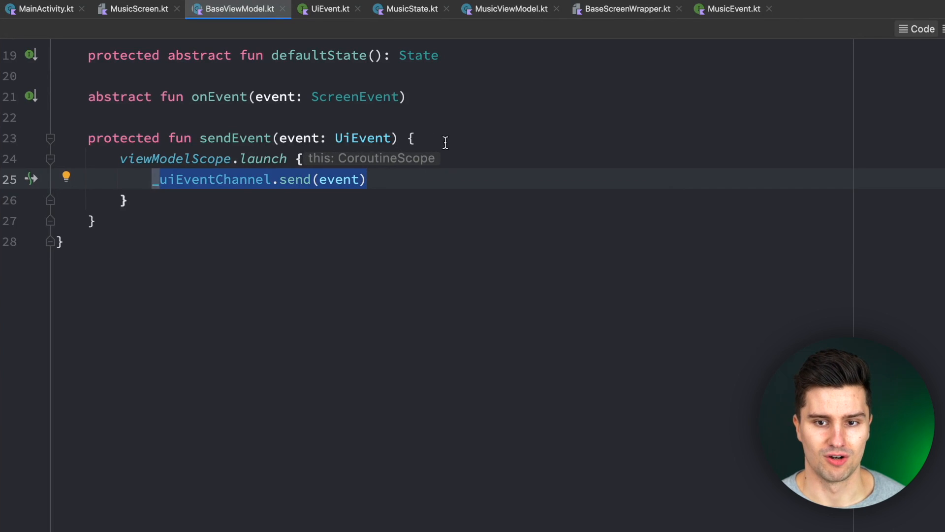
mouse_move(458, 156)
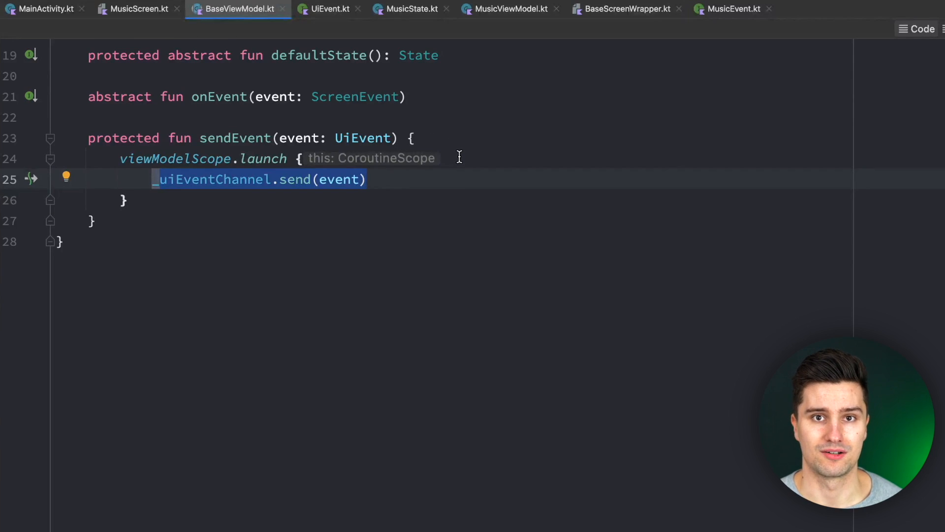
scroll("up", 3)
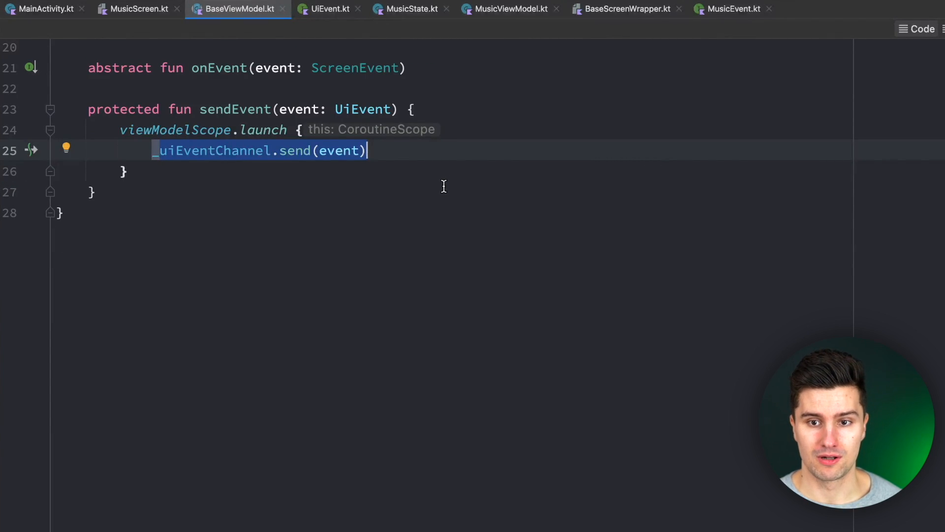
- Highlight the private _state backing property, then switch to MusicViewModel's error handling
scroll("up", 3)
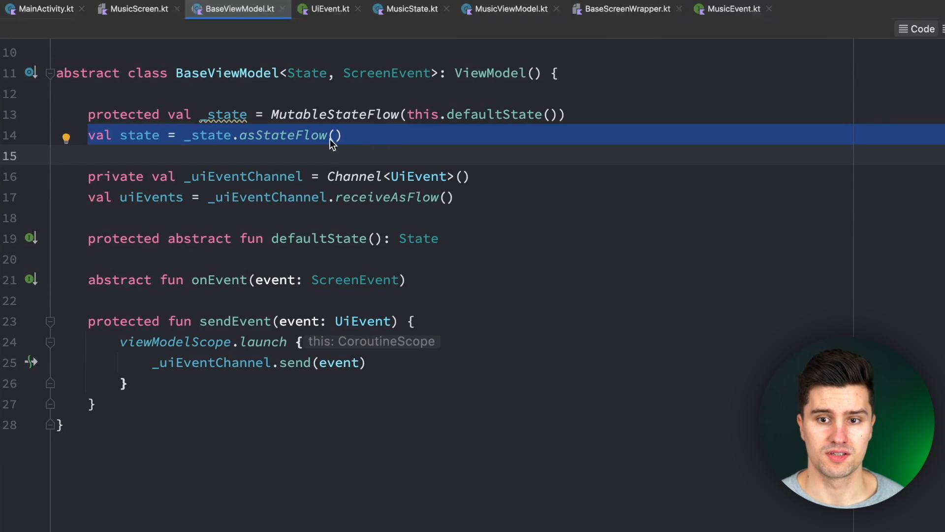
double_click(207, 135)
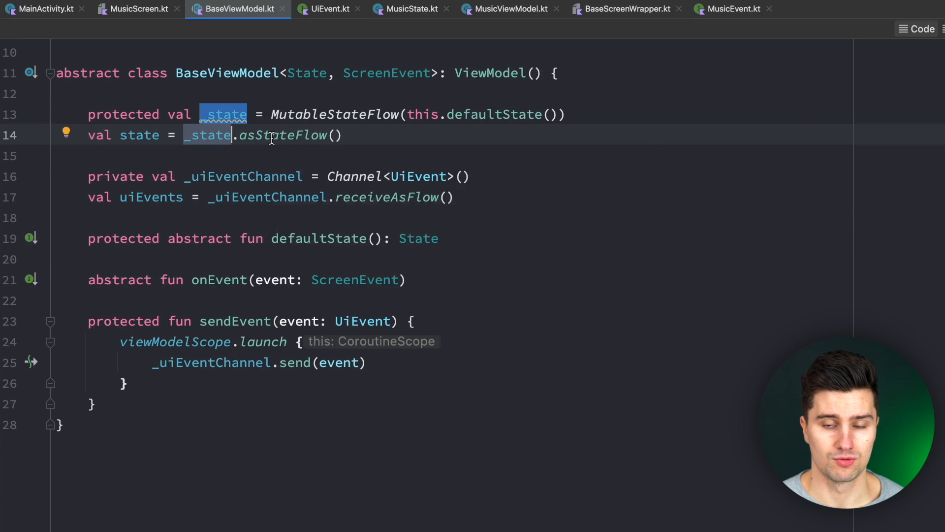
mouse_move(665, 73)
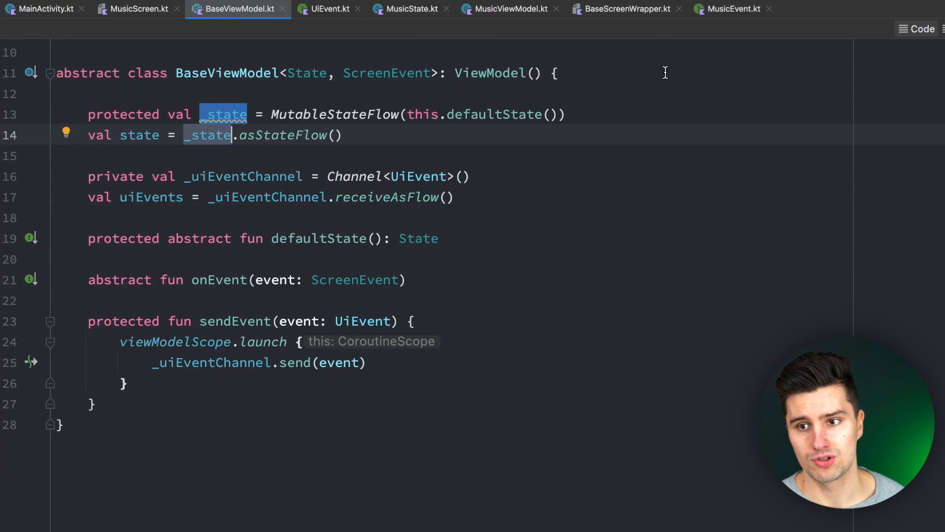
left_click(509, 9)
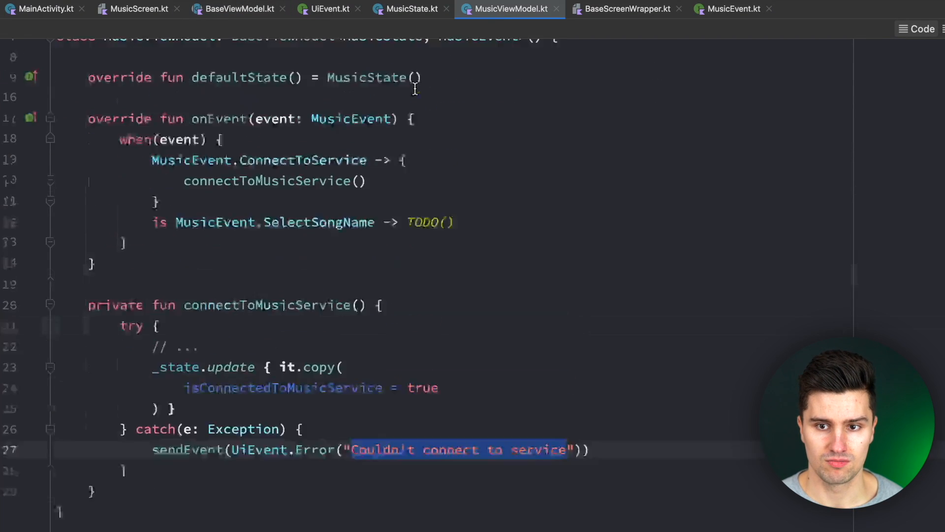
- Scroll through MusicViewModel, then return to BaseViewModel's state and sendEvent code
scroll("up", 3)
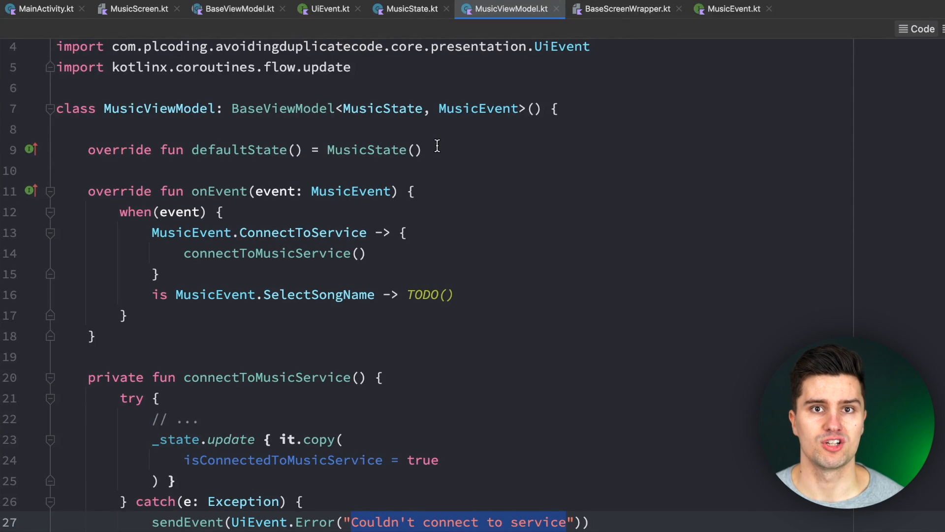
mouse_move(253, 36)
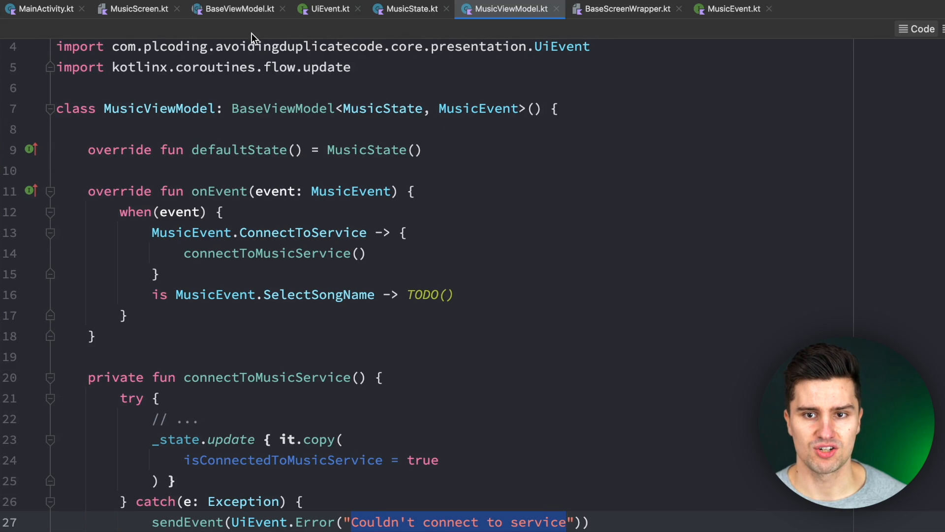
mouse_move(641, 131)
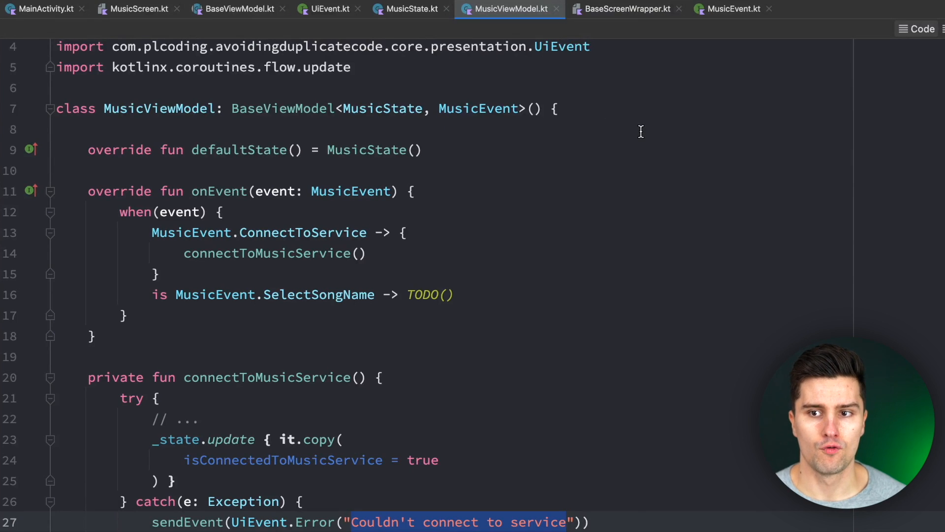
left_click(238, 9)
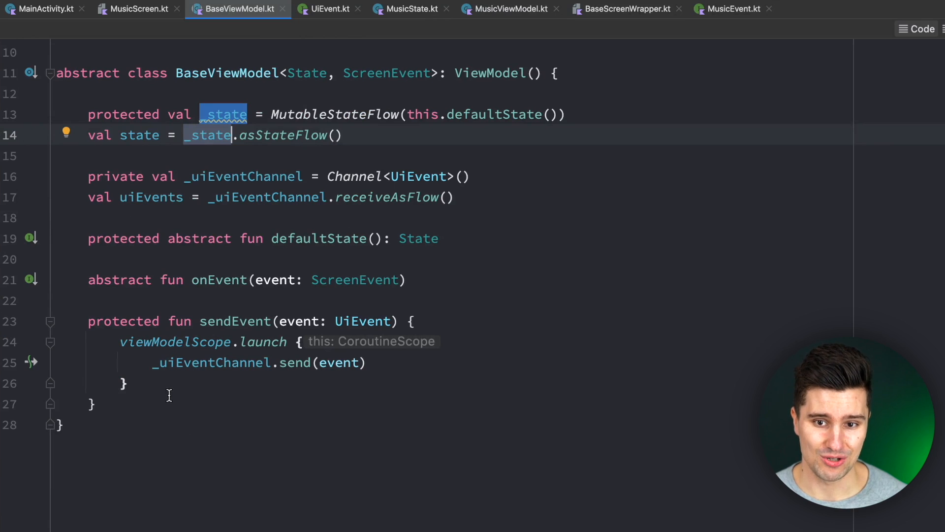